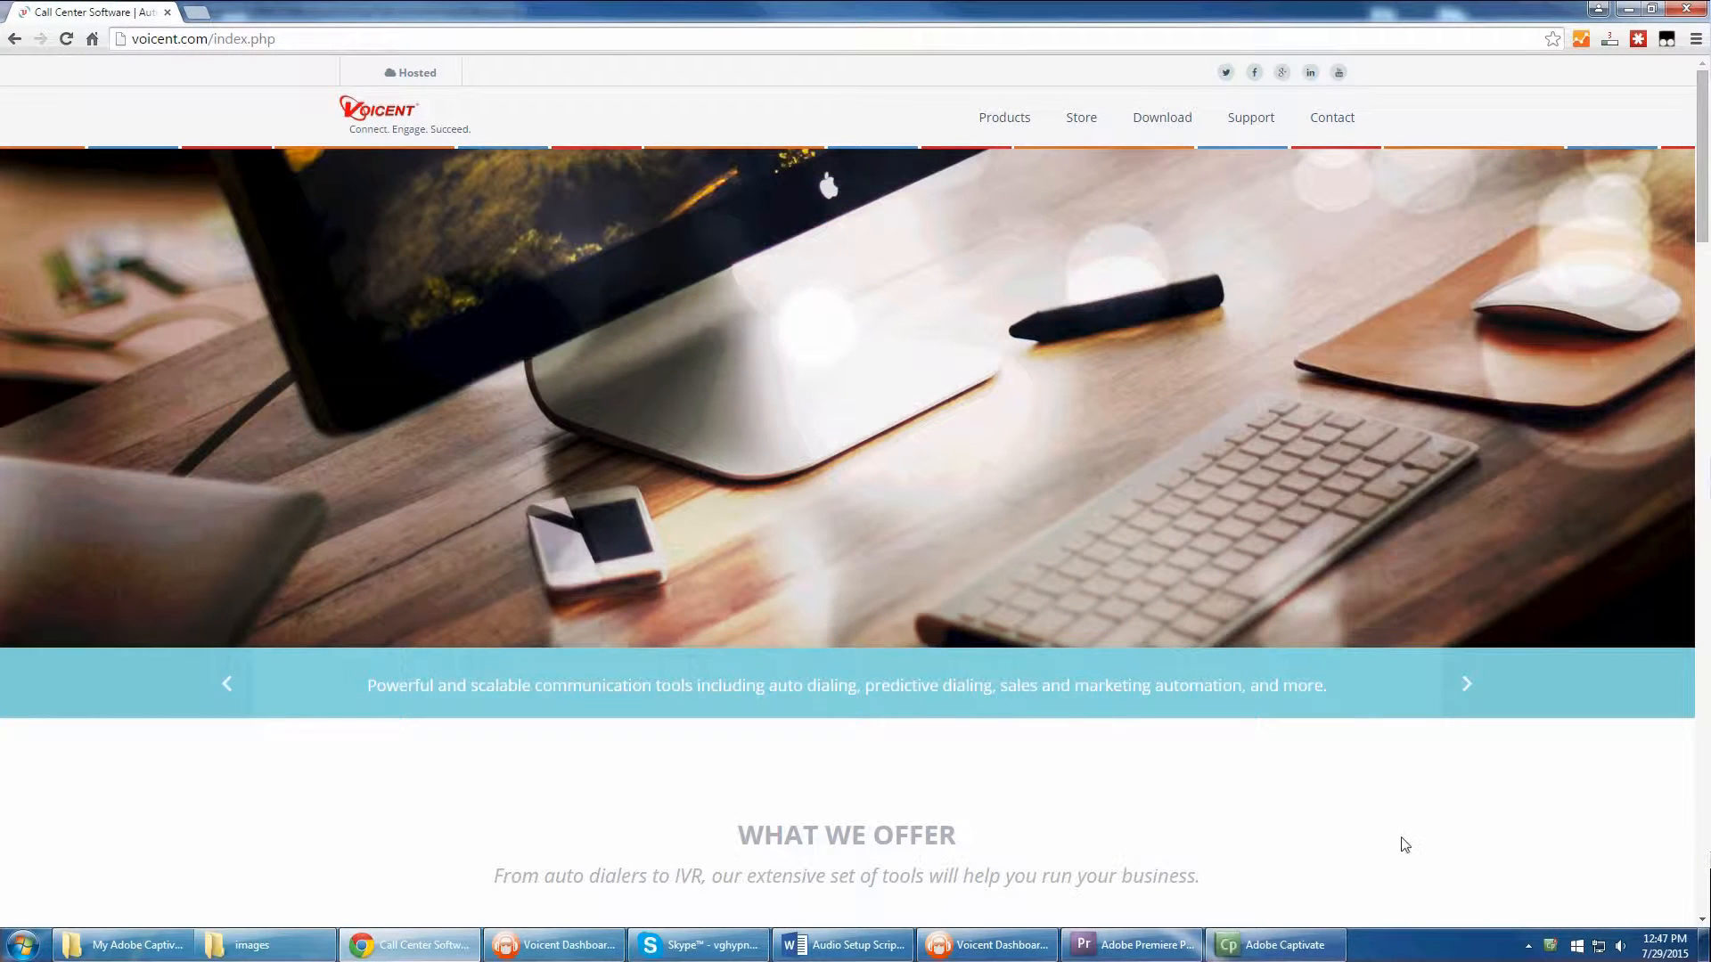
Bring up Playback devices from the taskbar volume icon and centre the Sound window
{"action": "right_click", "coordinate": [1625, 945]}
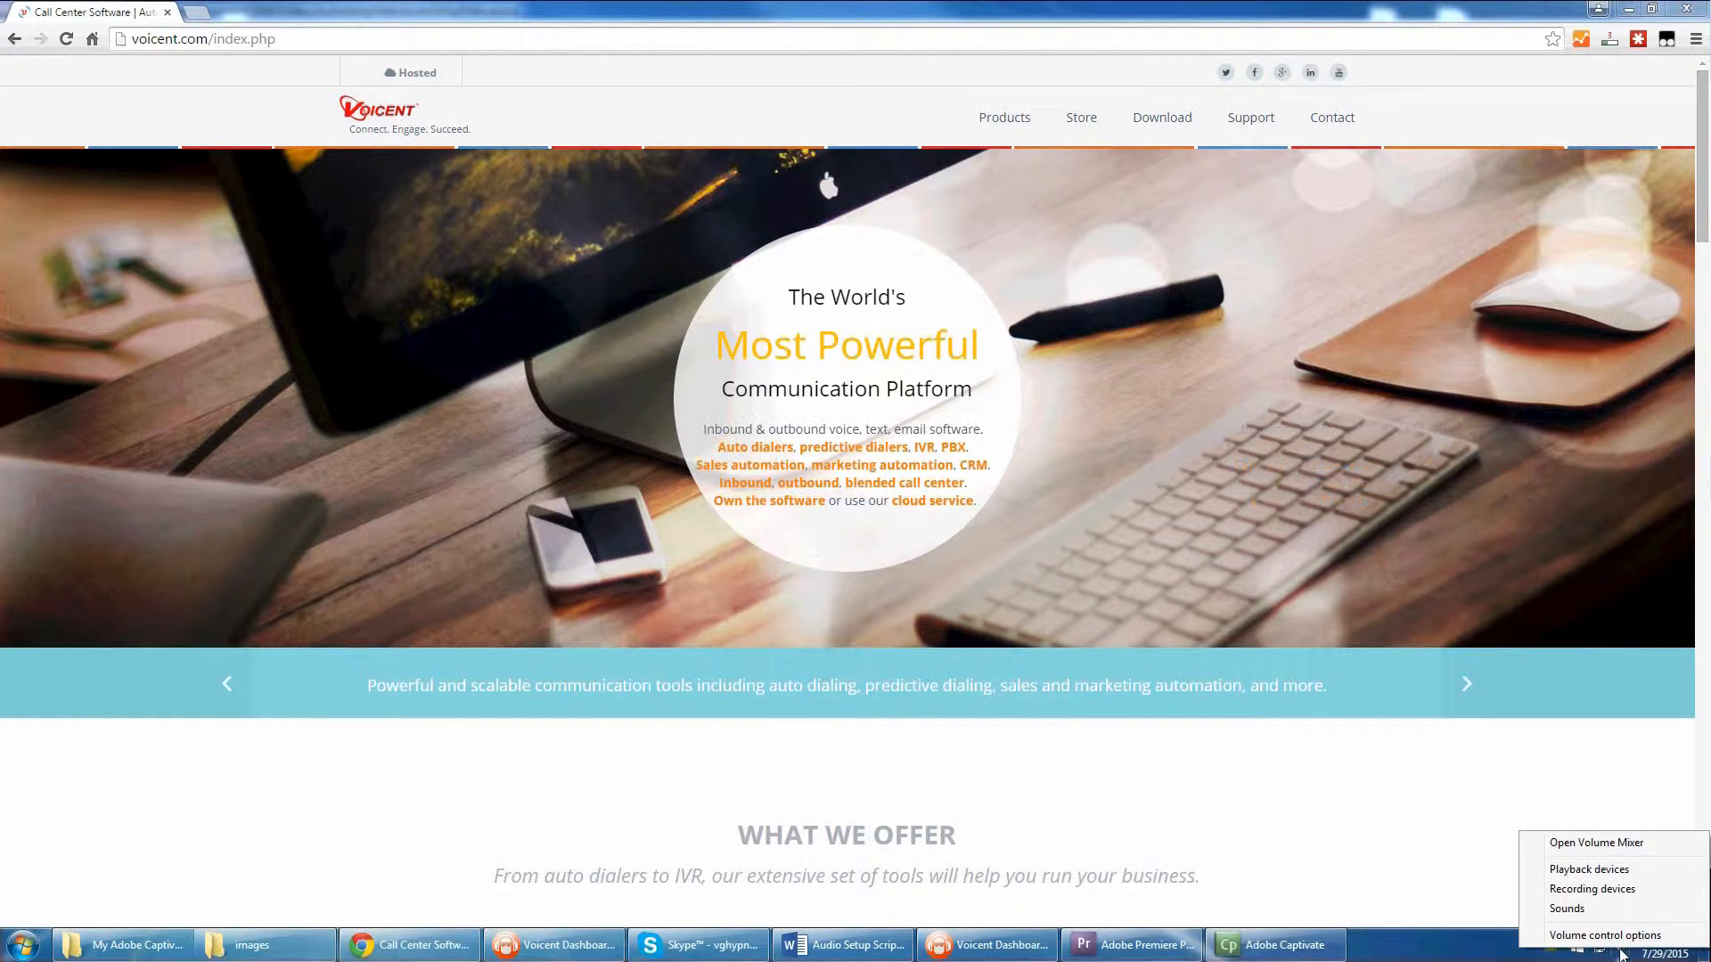
{"action": "left_click", "coordinate": [1589, 870]}
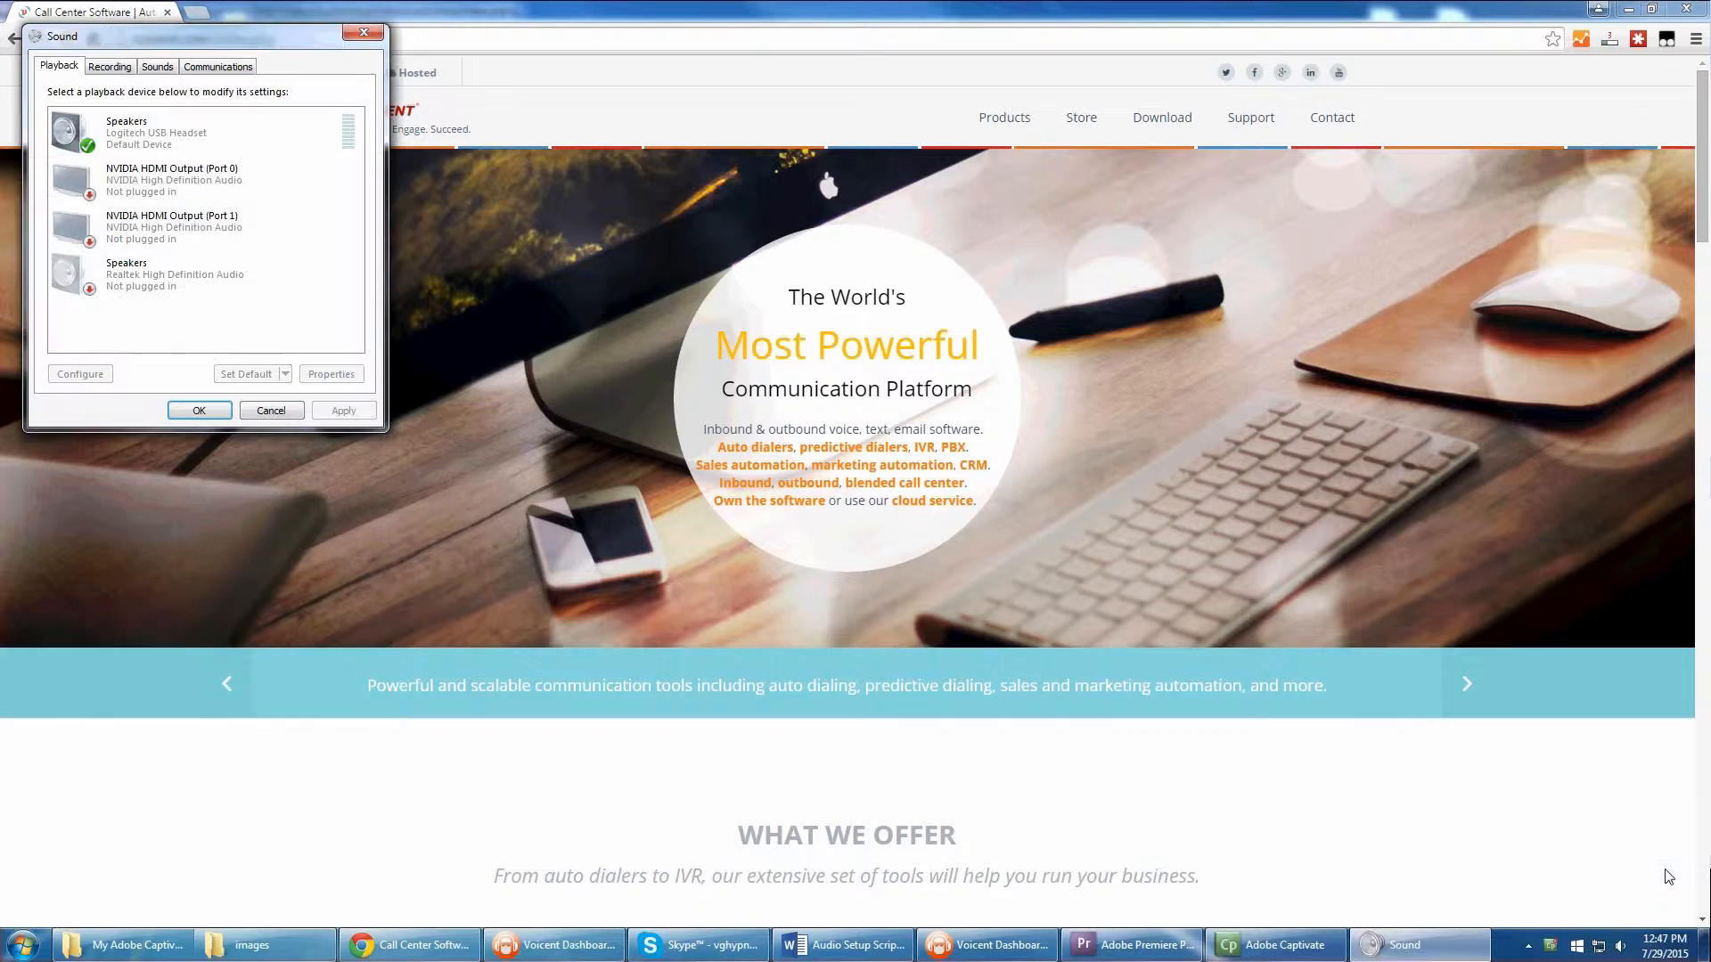
{"action": "left_click_drag", "start_coordinate": [201, 35], "coordinate": [756, 219]}
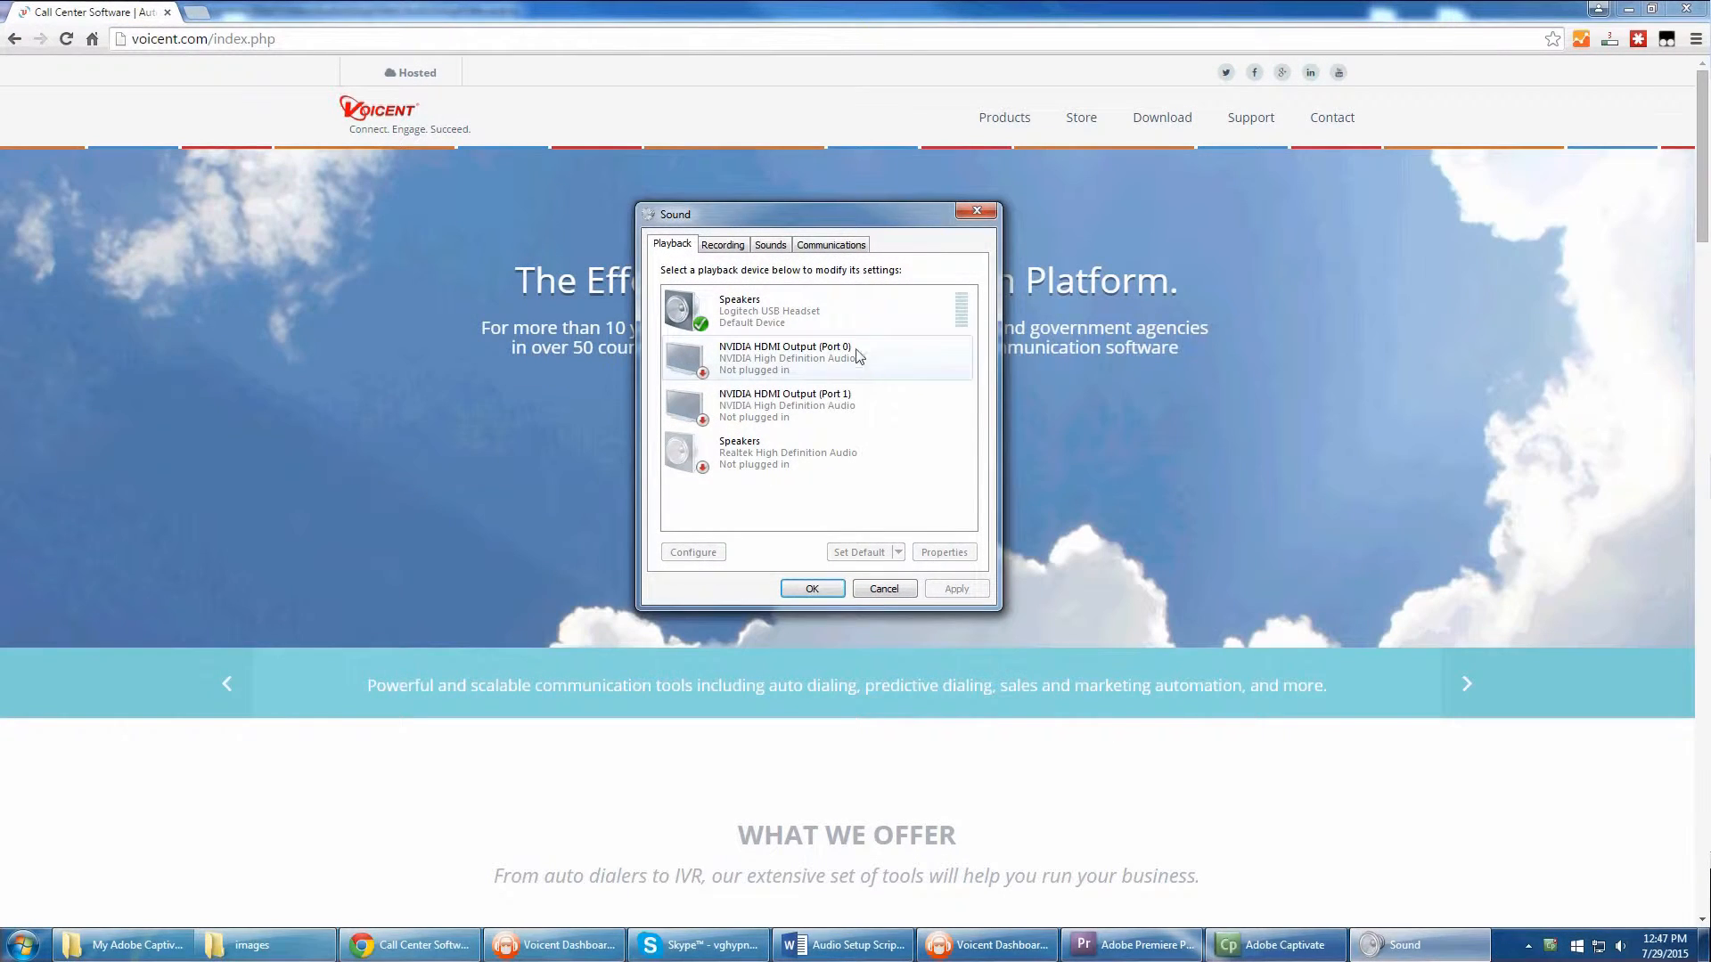
Review the headset speakers' Advanced settings, play and stop a test sound, and confirm with OK
{"action": "left_click", "coordinate": [943, 551]}
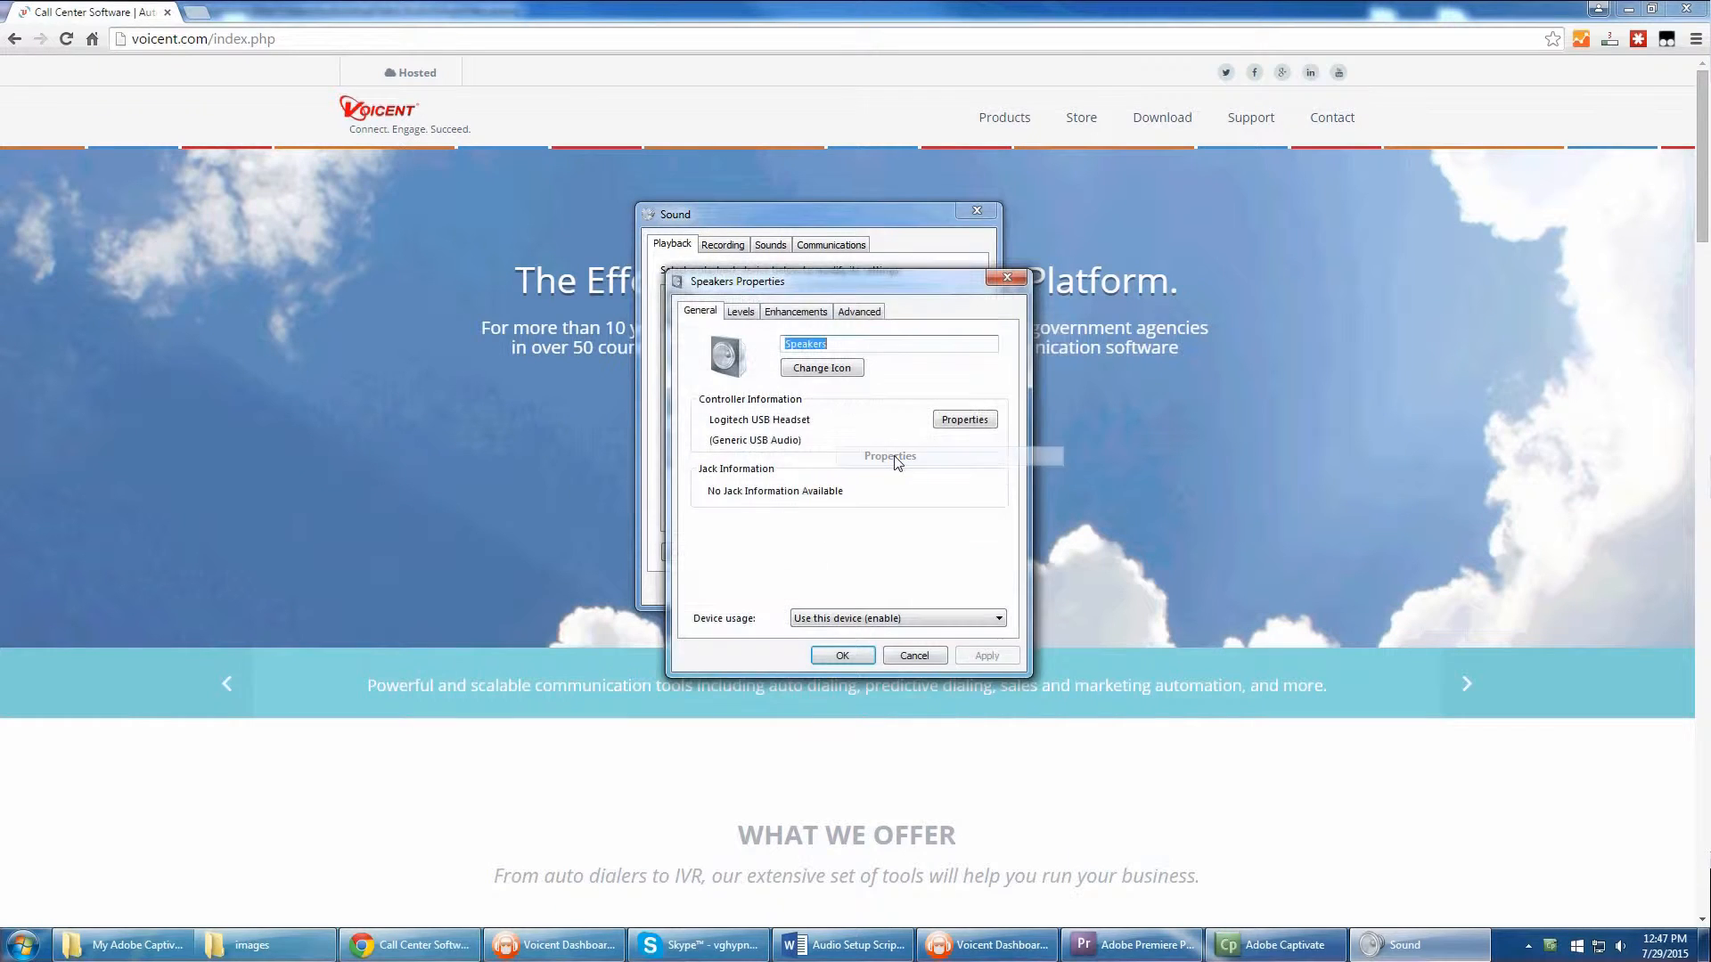
{"action": "left_click", "coordinate": [859, 310]}
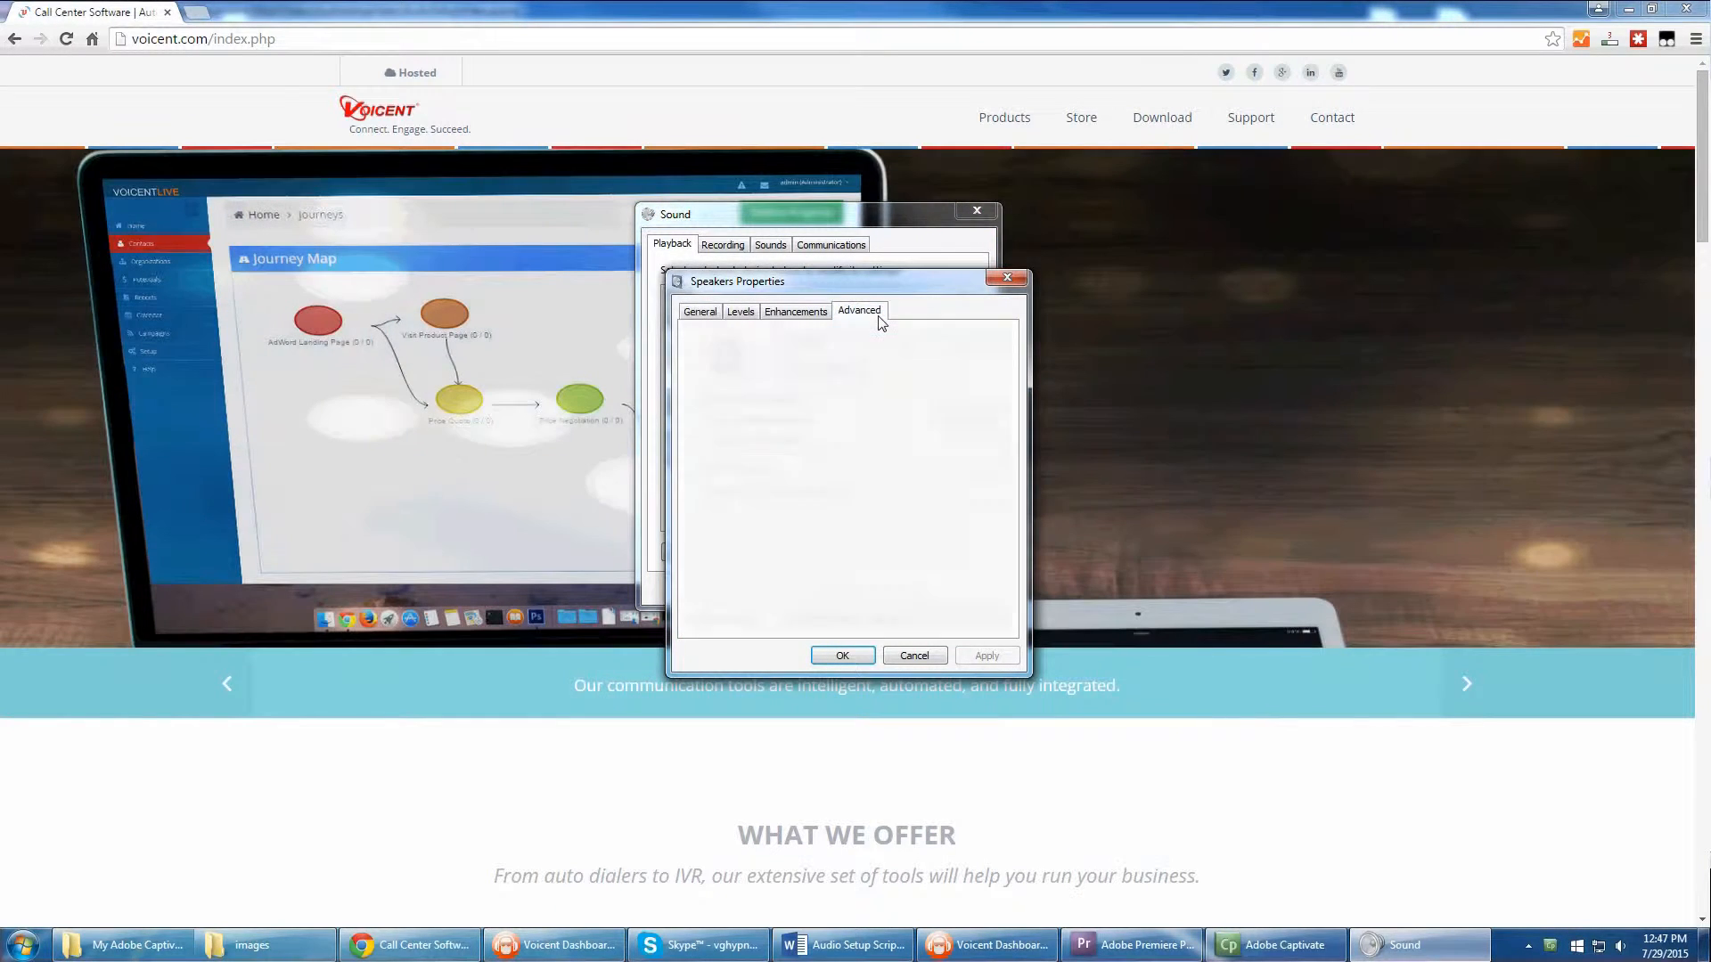
{"action": "left_click", "coordinate": [859, 310]}
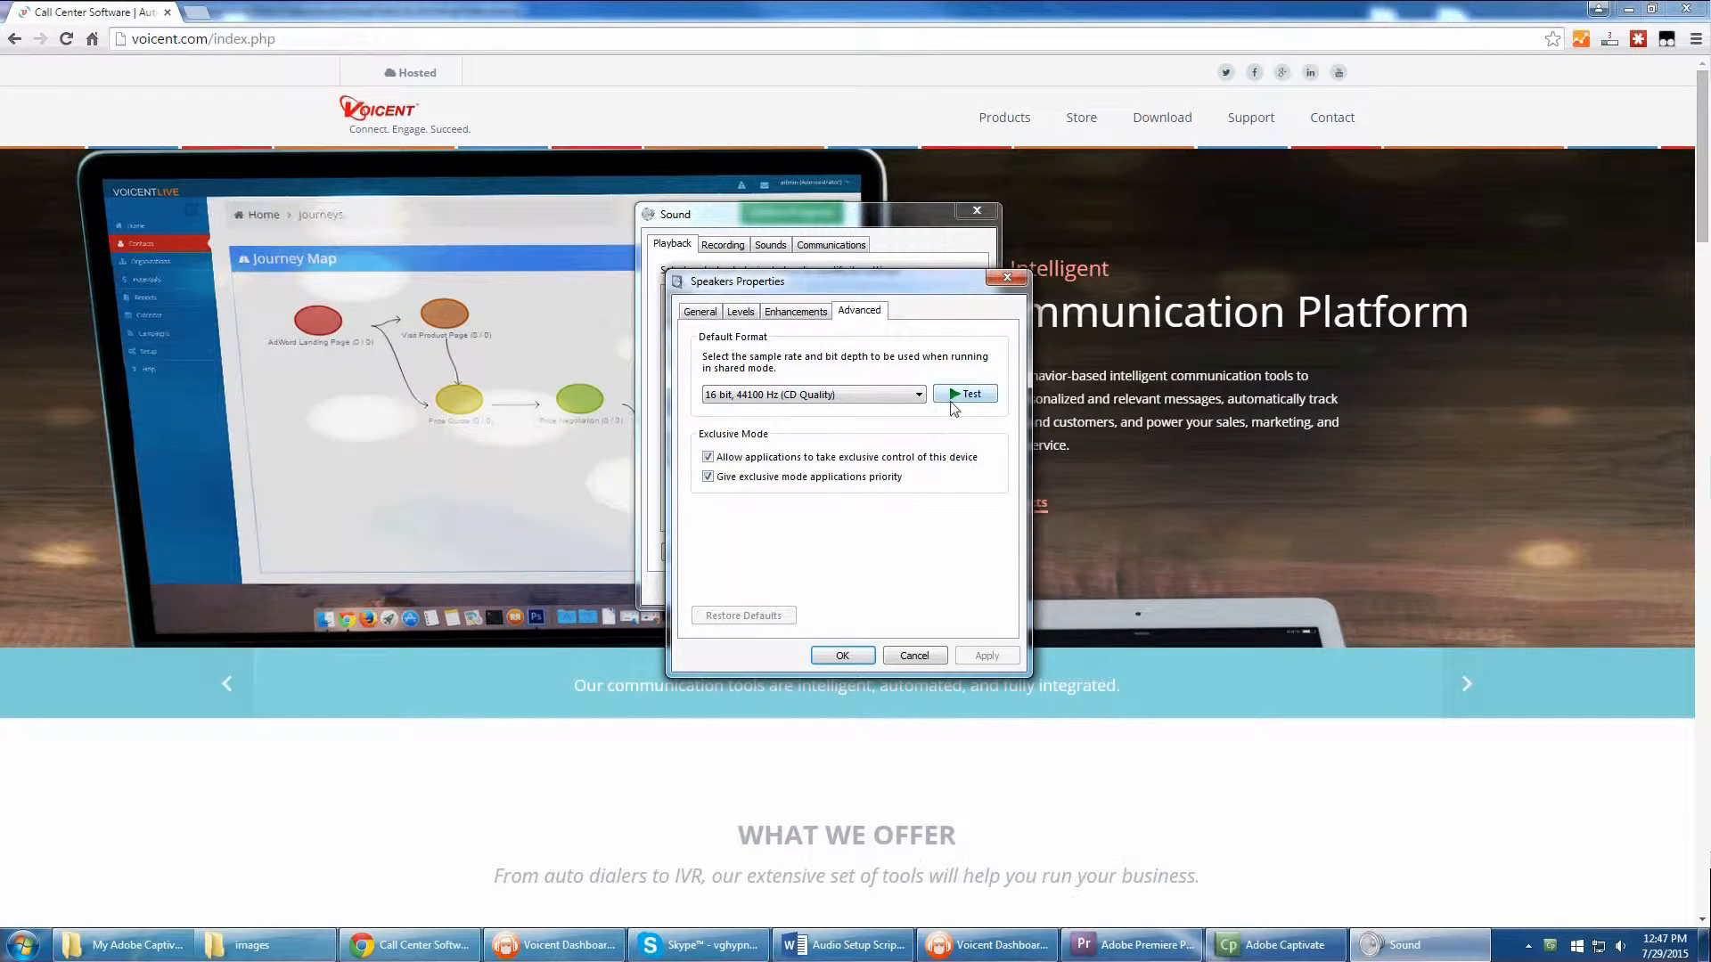
{"action": "left_click", "coordinate": [964, 393]}
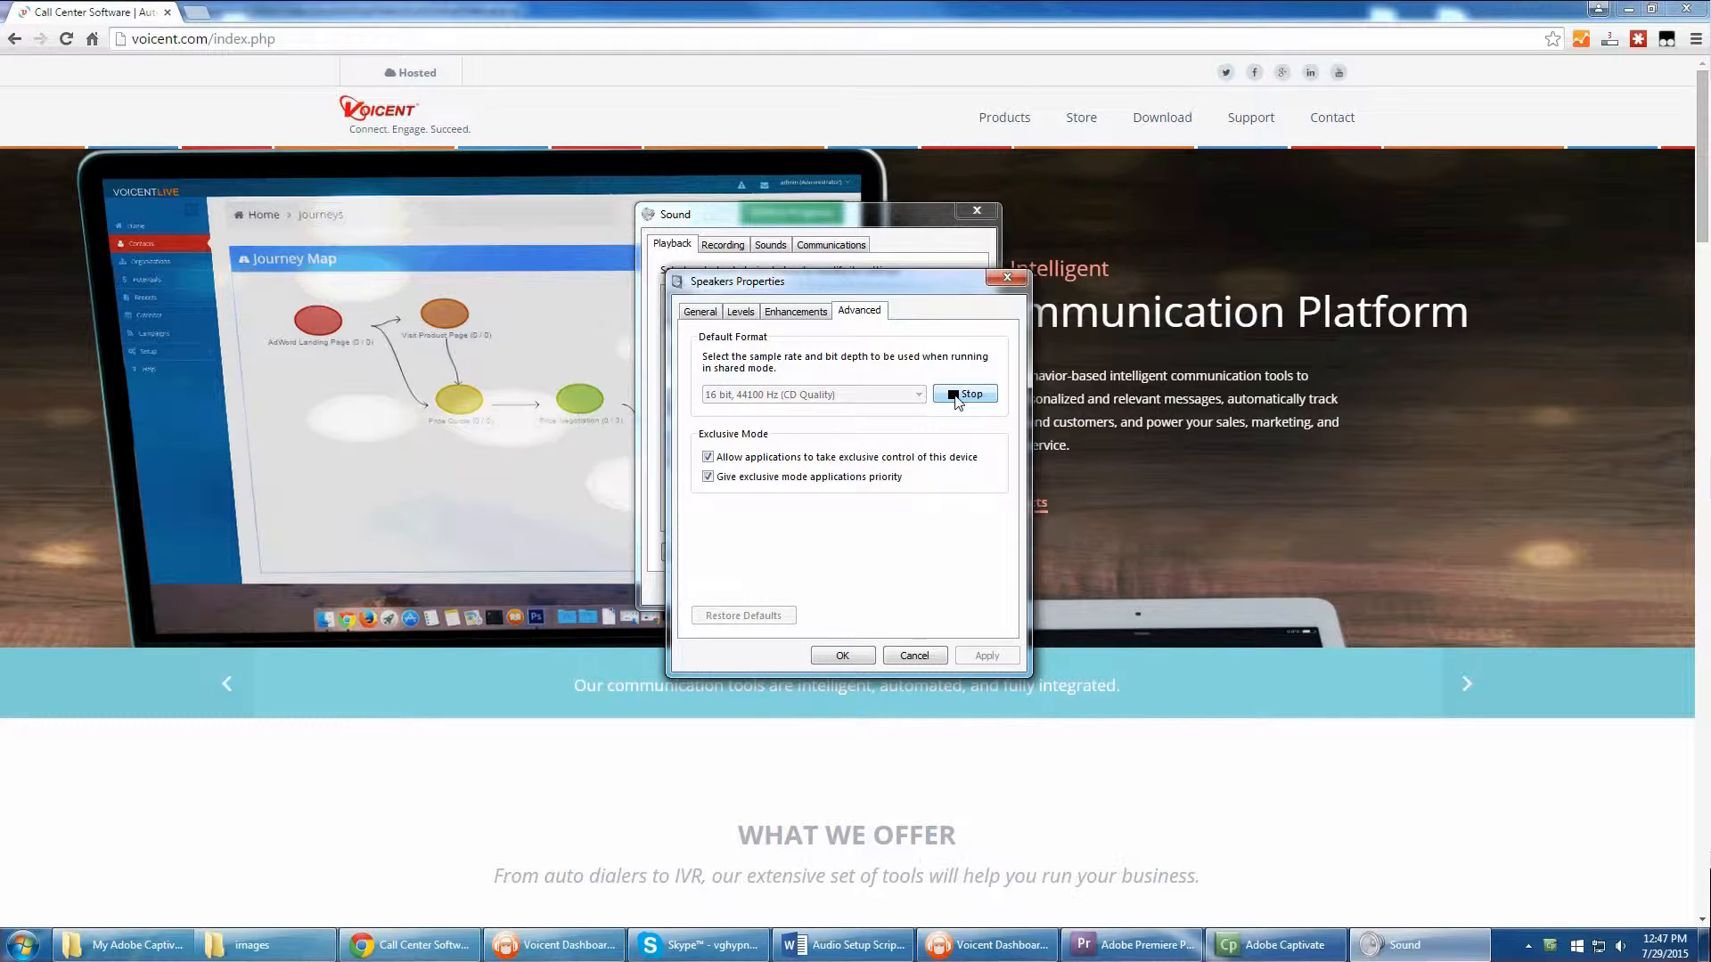
{"action": "left_click", "coordinate": [964, 394]}
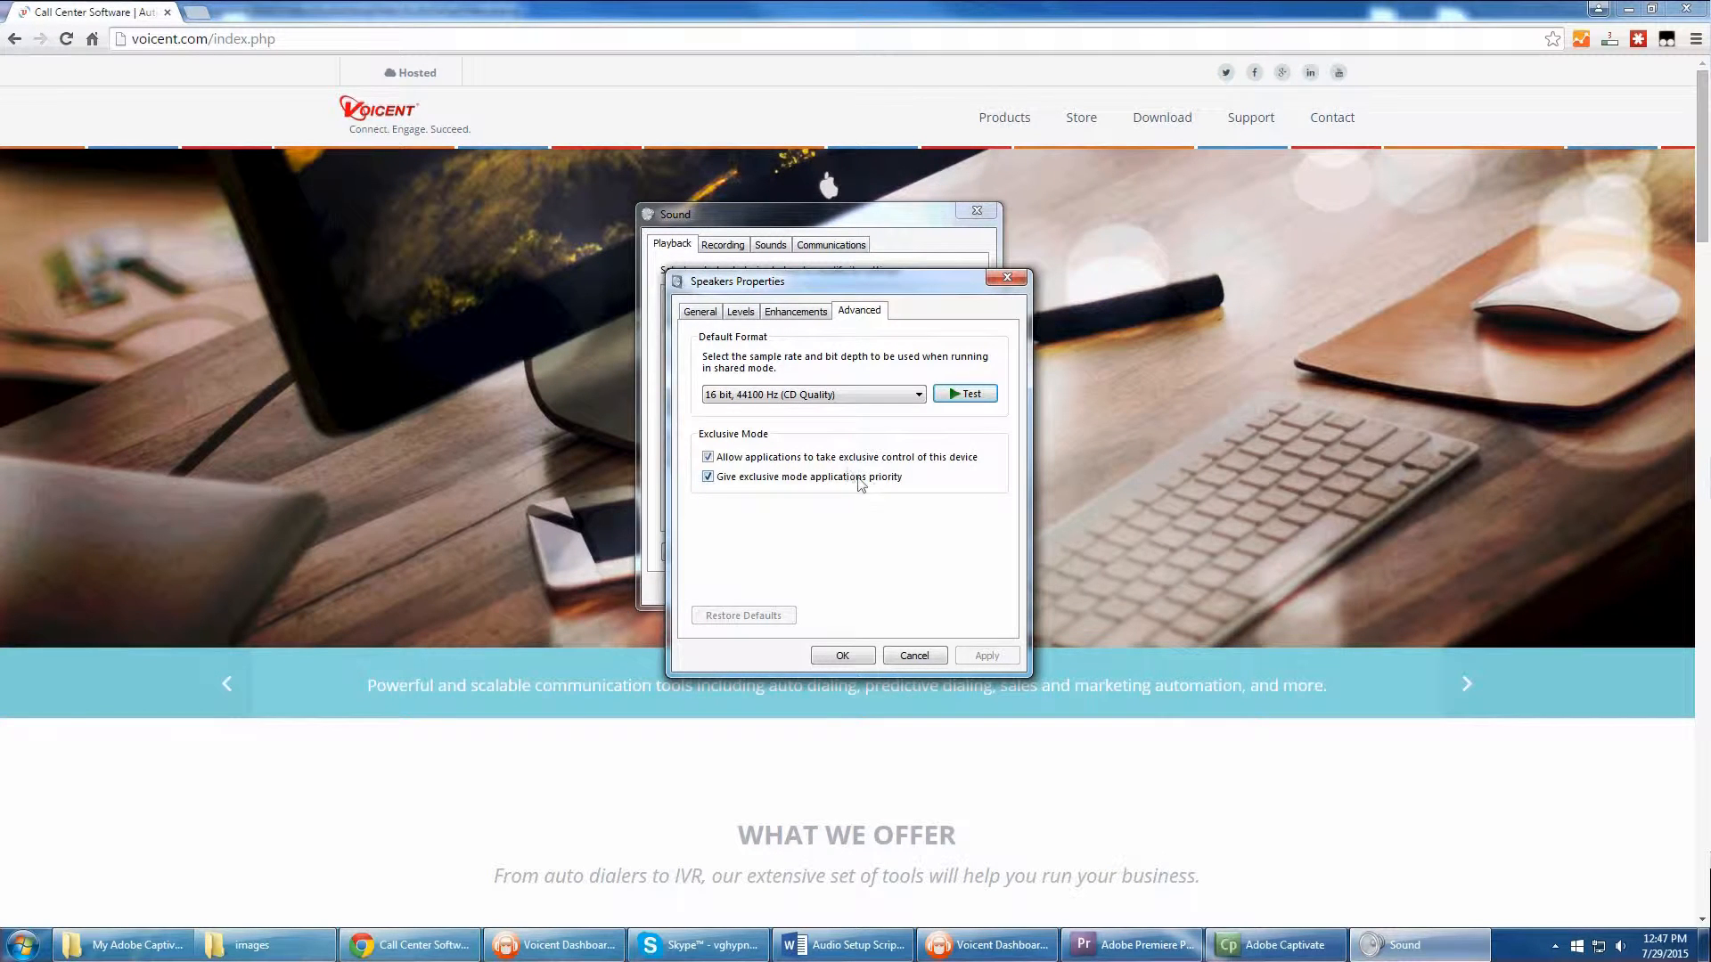
{"action": "left_click", "coordinate": [708, 456]}
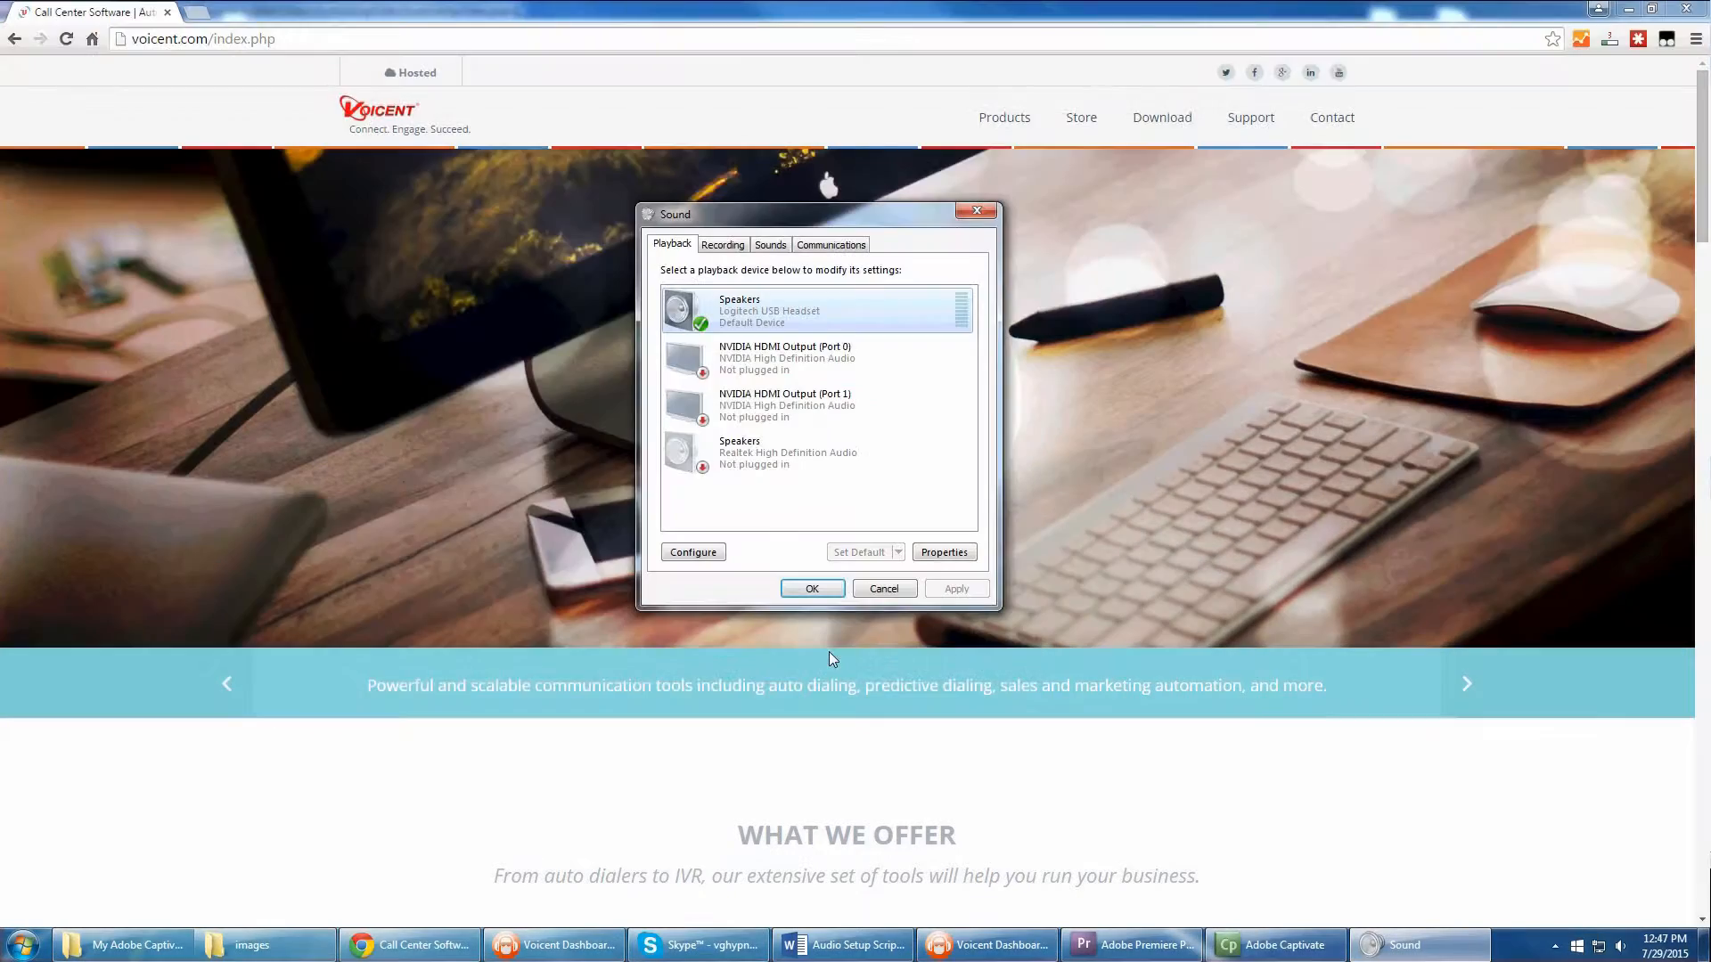
Switch to Recording devices and bring up the Logitech USB Headset microphone's properties
{"action": "left_click", "coordinate": [721, 244]}
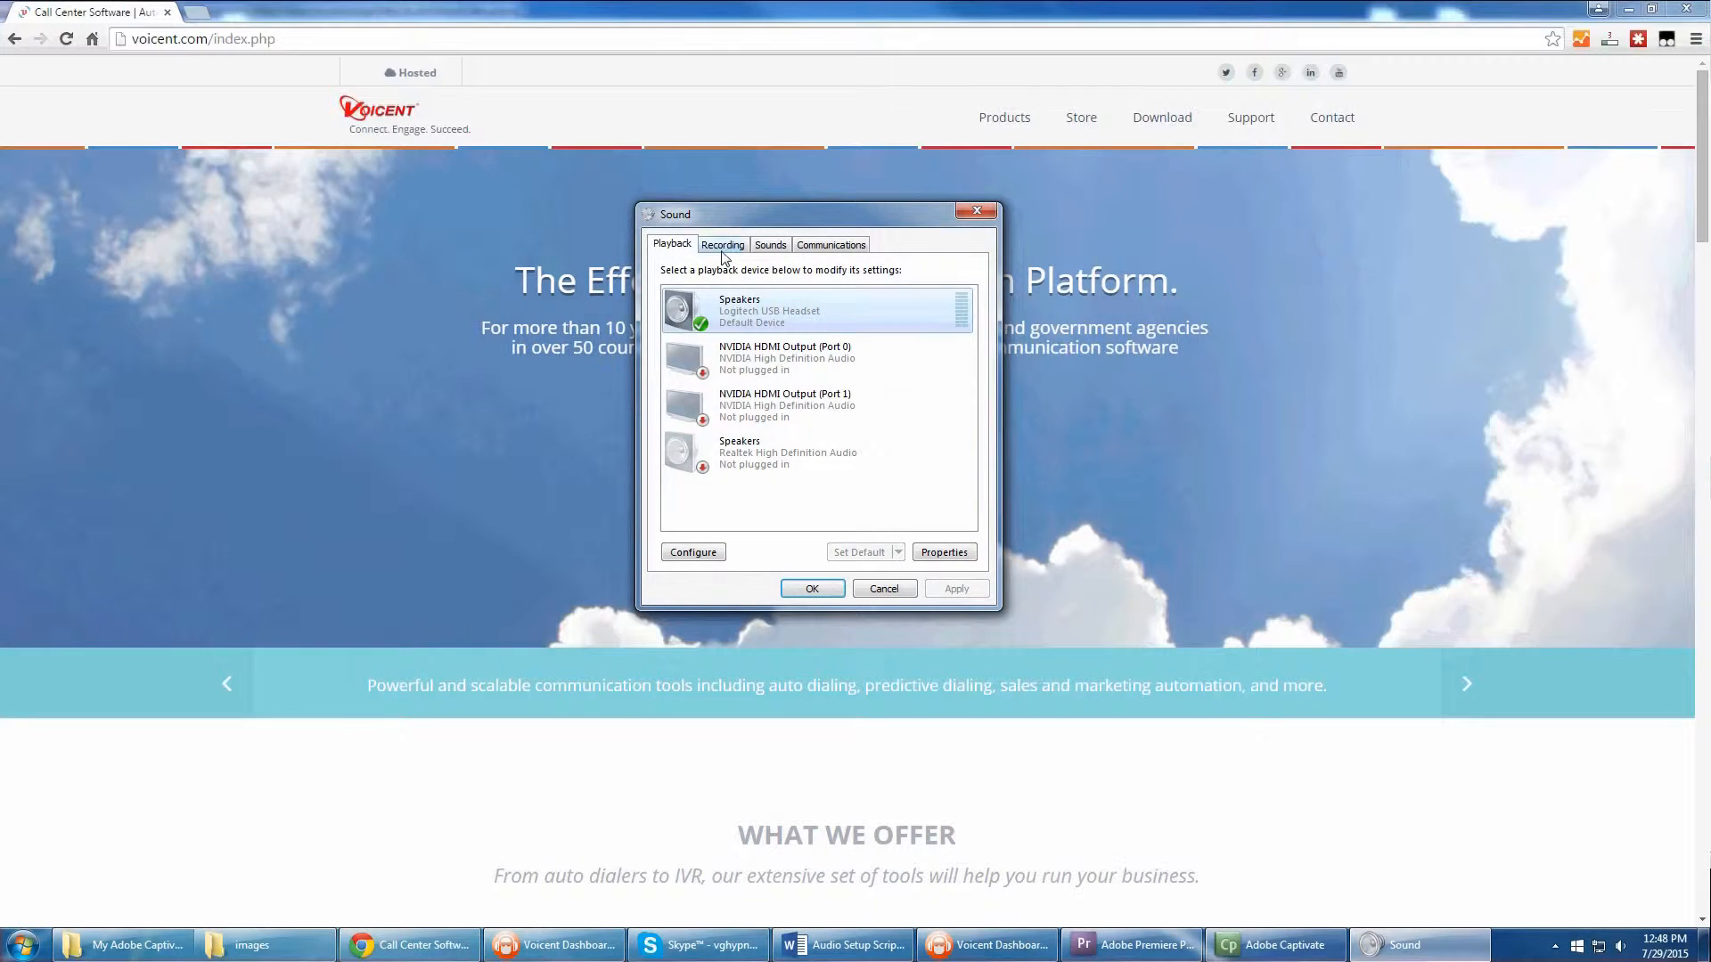
{"action": "left_click", "coordinate": [722, 244]}
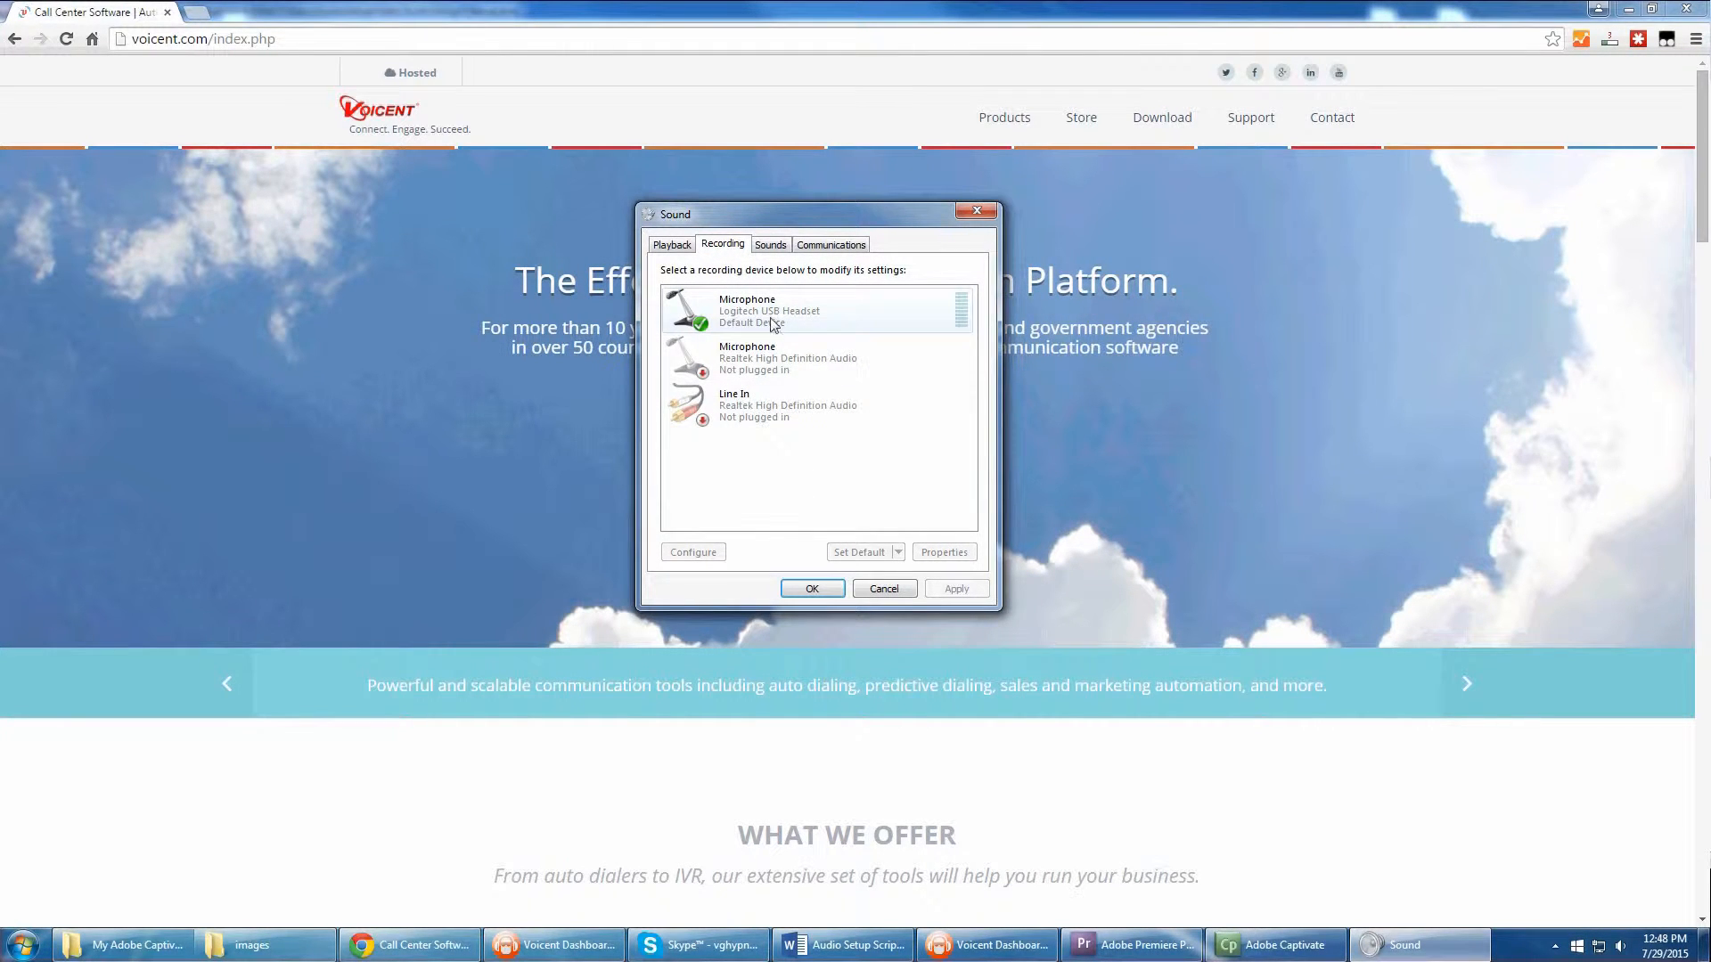
{"action": "left_click", "coordinate": [943, 553]}
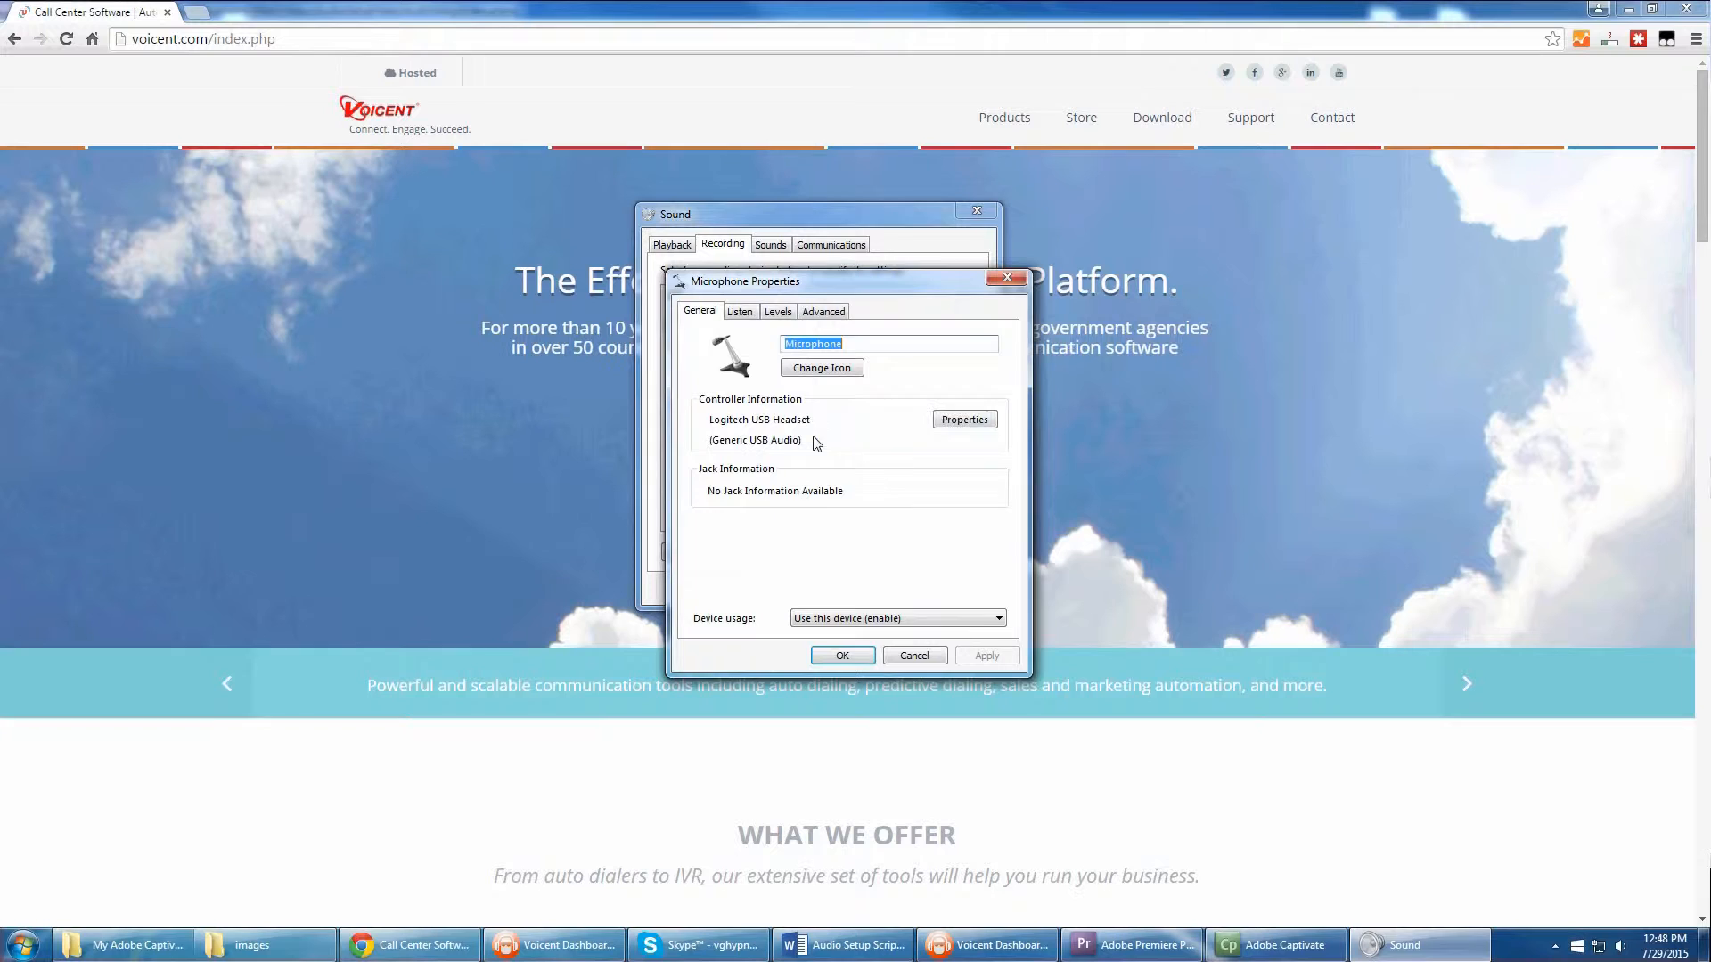
Disable 'Allow applications to take exclusive control' for the headset microphone, apply it, and close Sound
{"action": "left_click", "coordinate": [823, 310]}
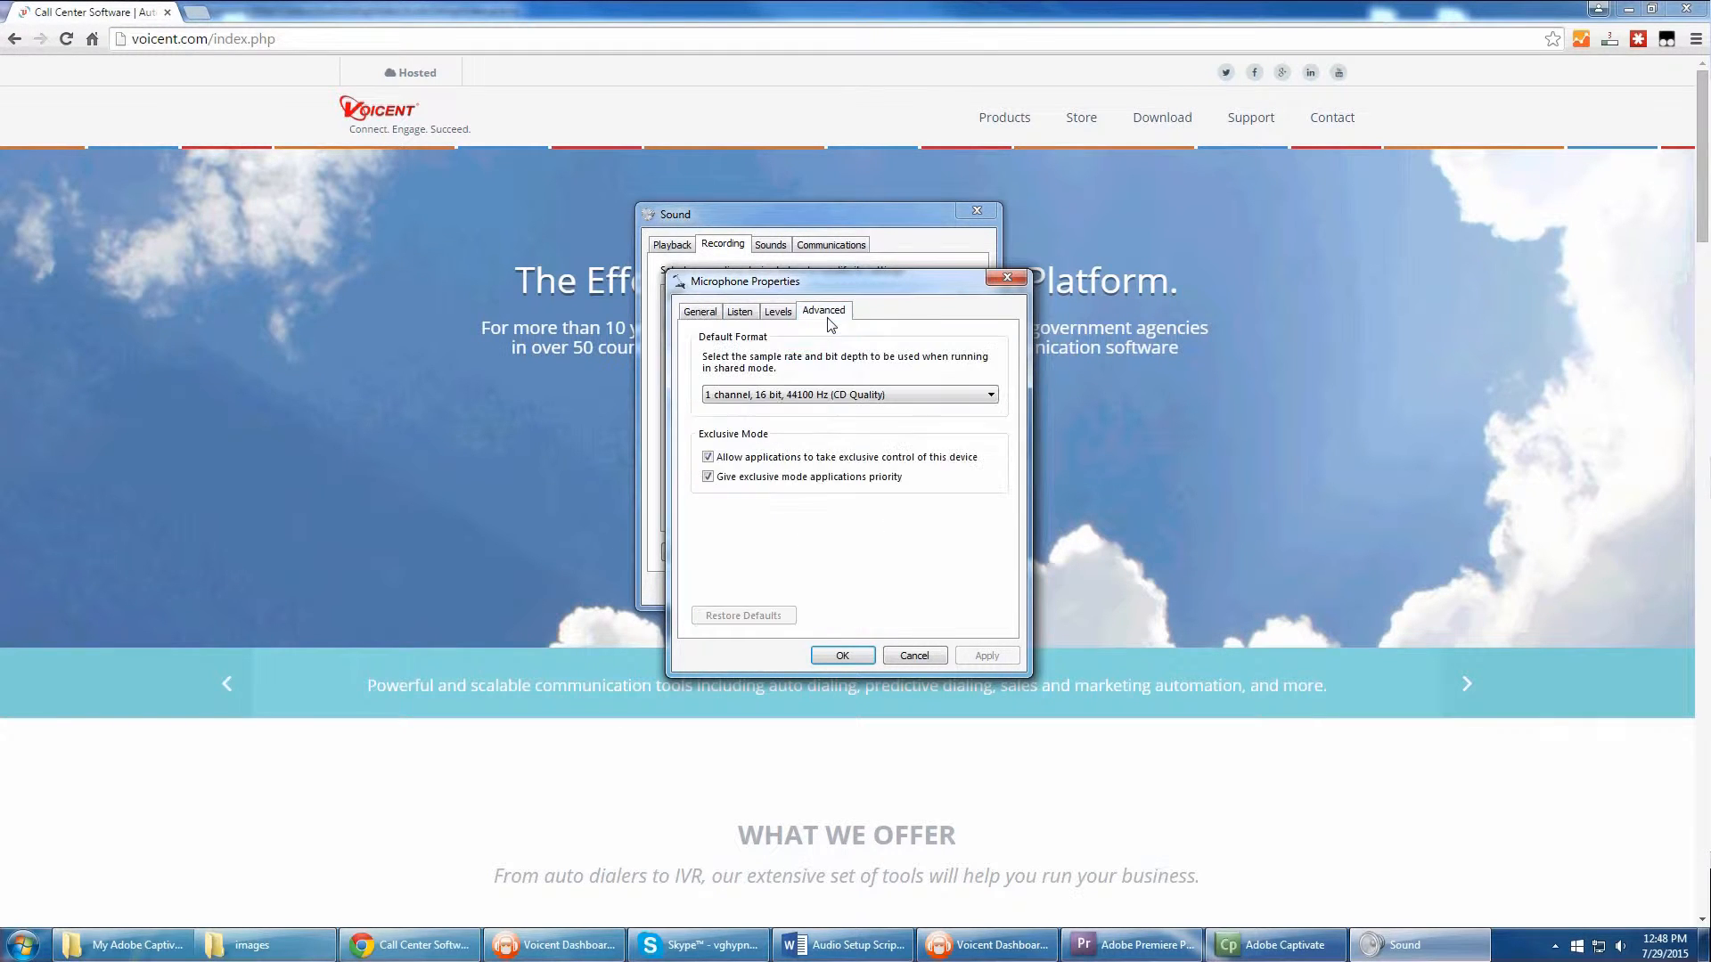
{"action": "mouse_move", "coordinate": [809, 535]}
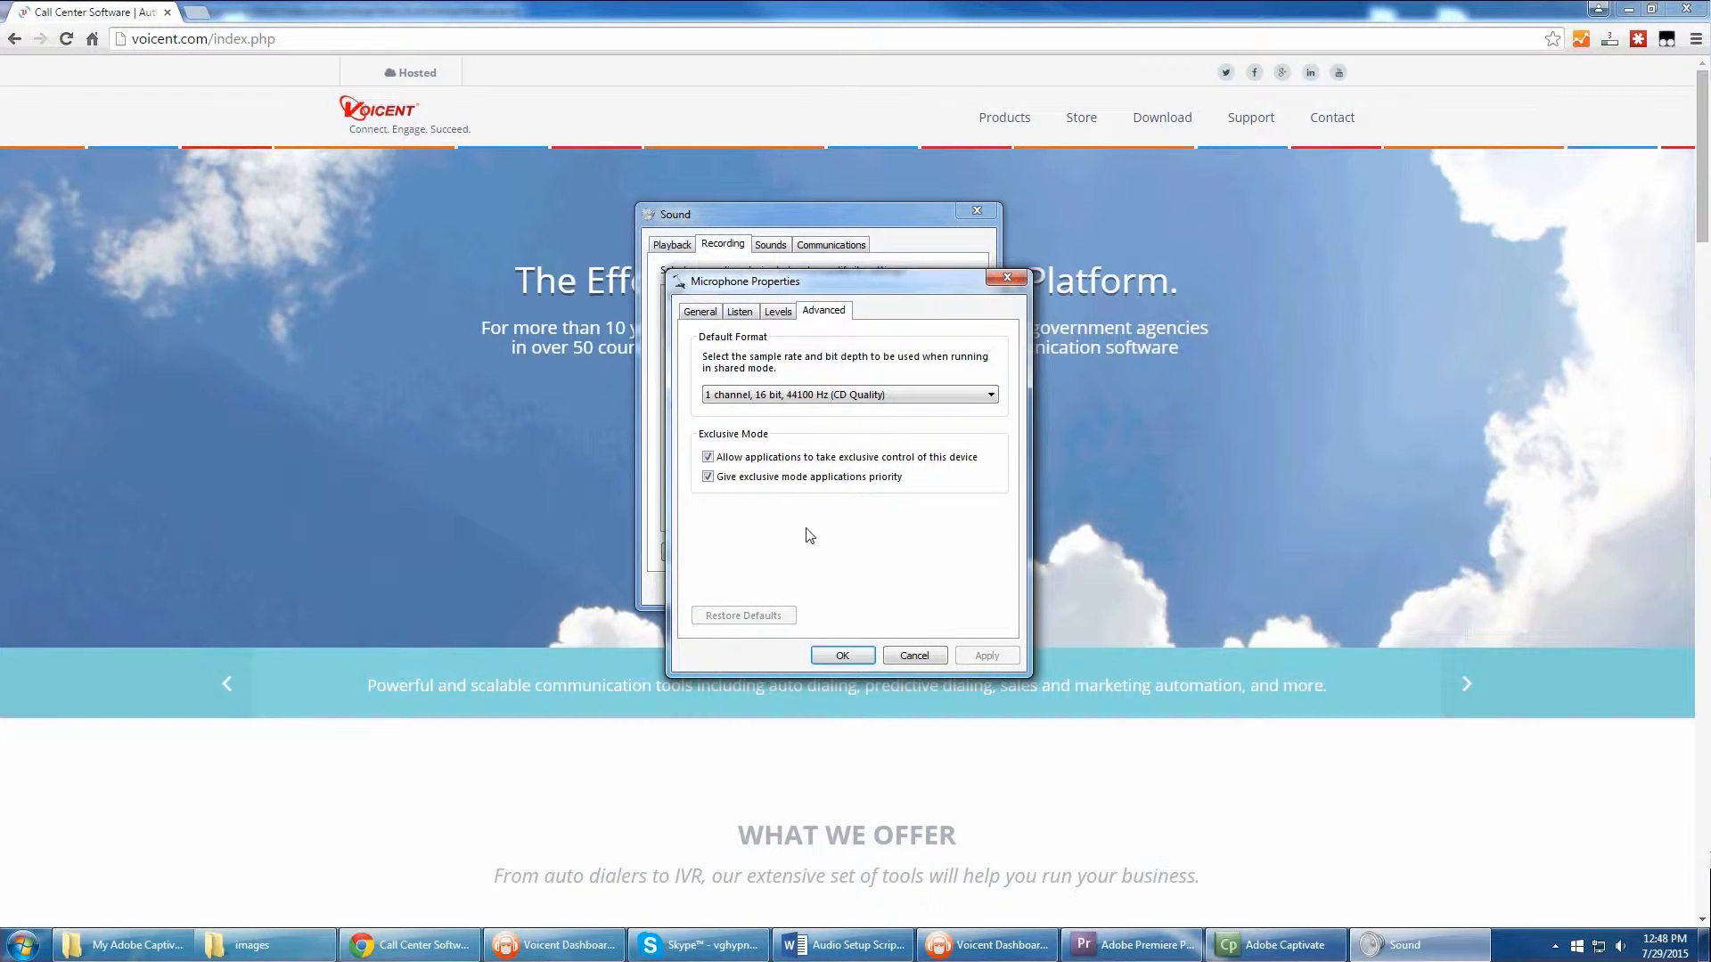
{"action": "left_click", "coordinate": [707, 456]}
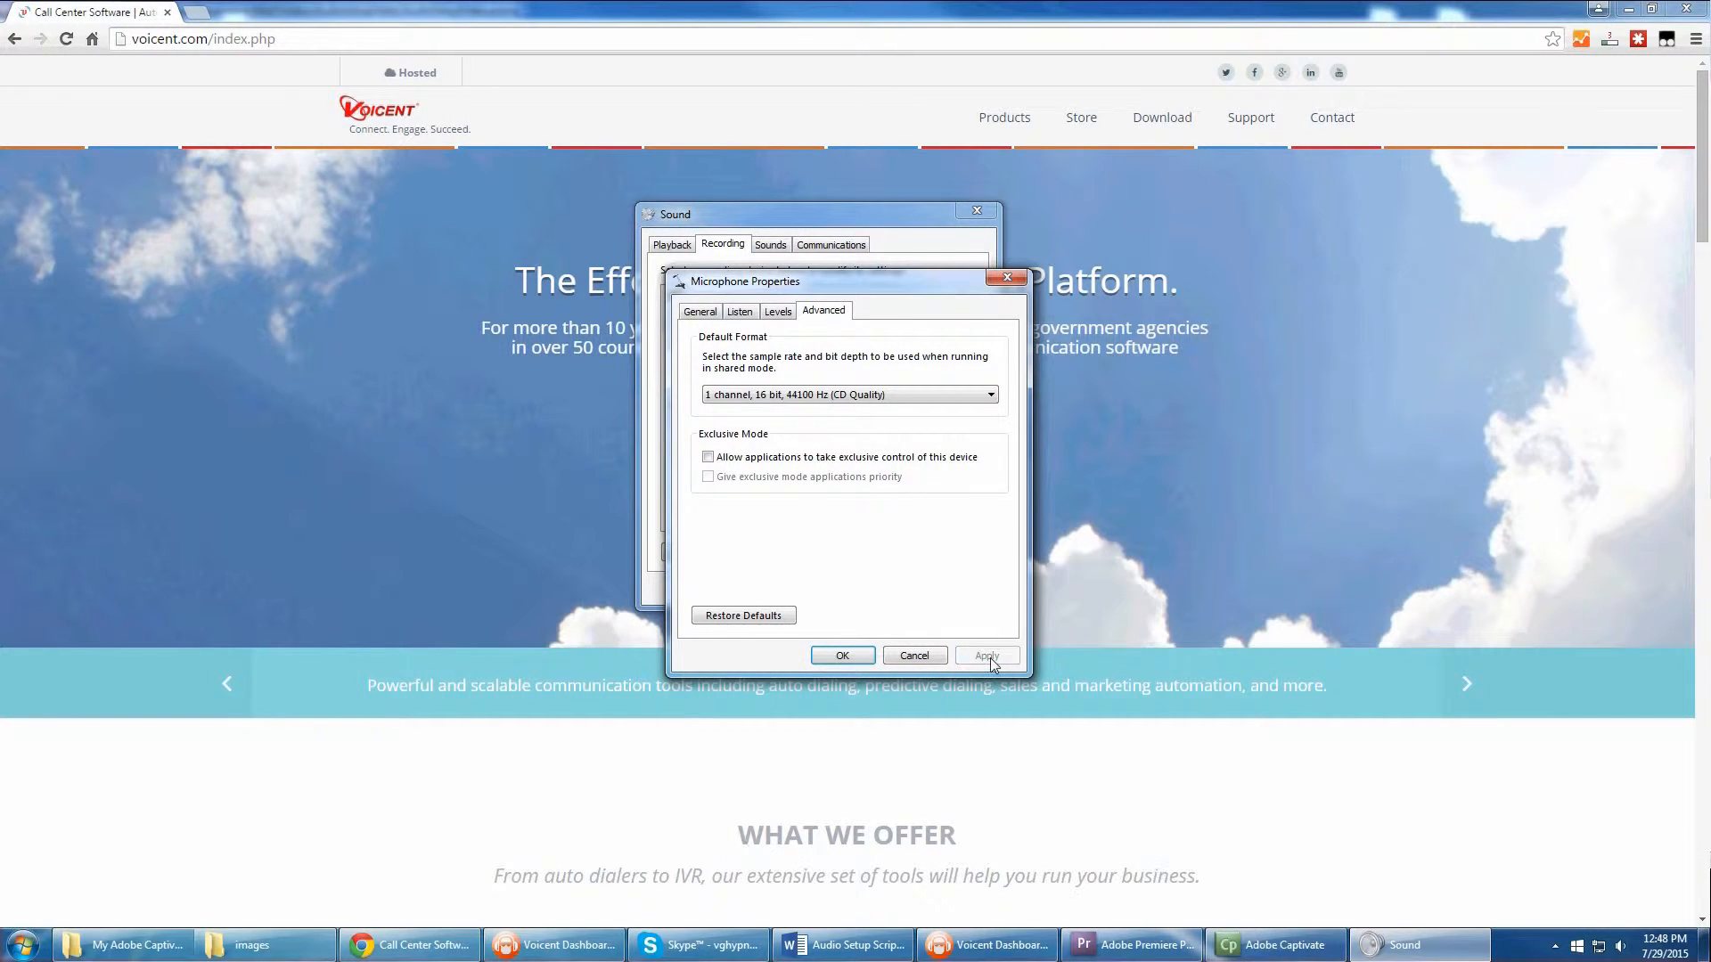
{"action": "left_click", "coordinate": [841, 654]}
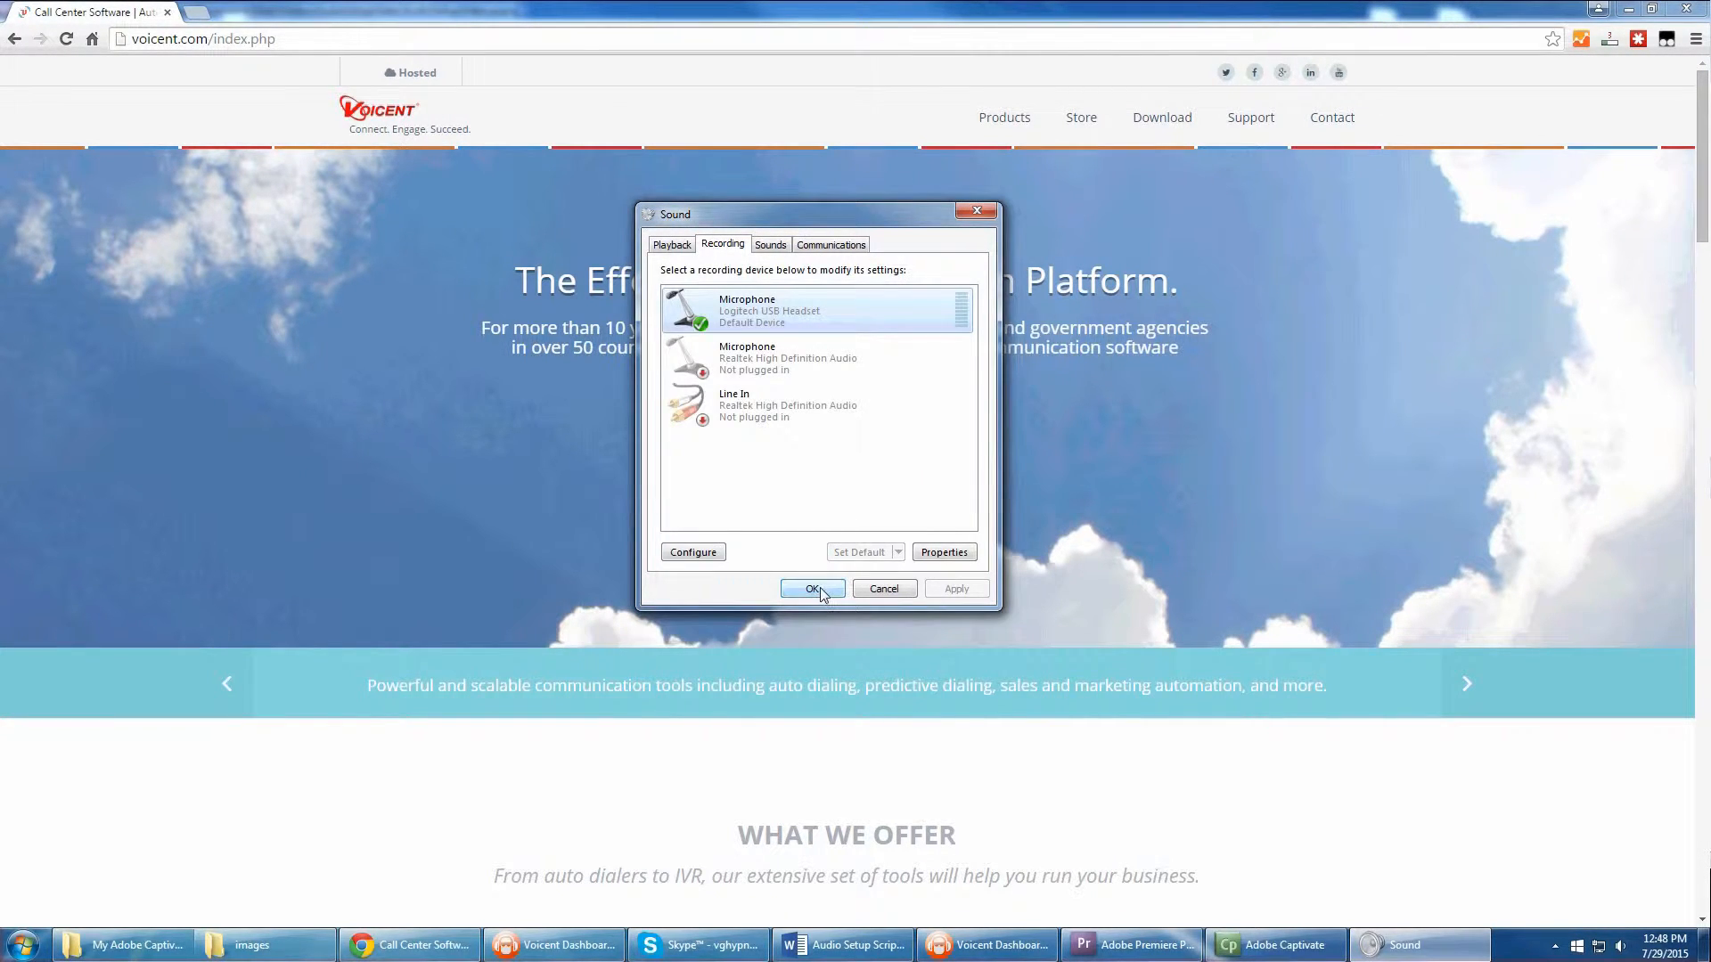
{"action": "left_click", "coordinate": [813, 588]}
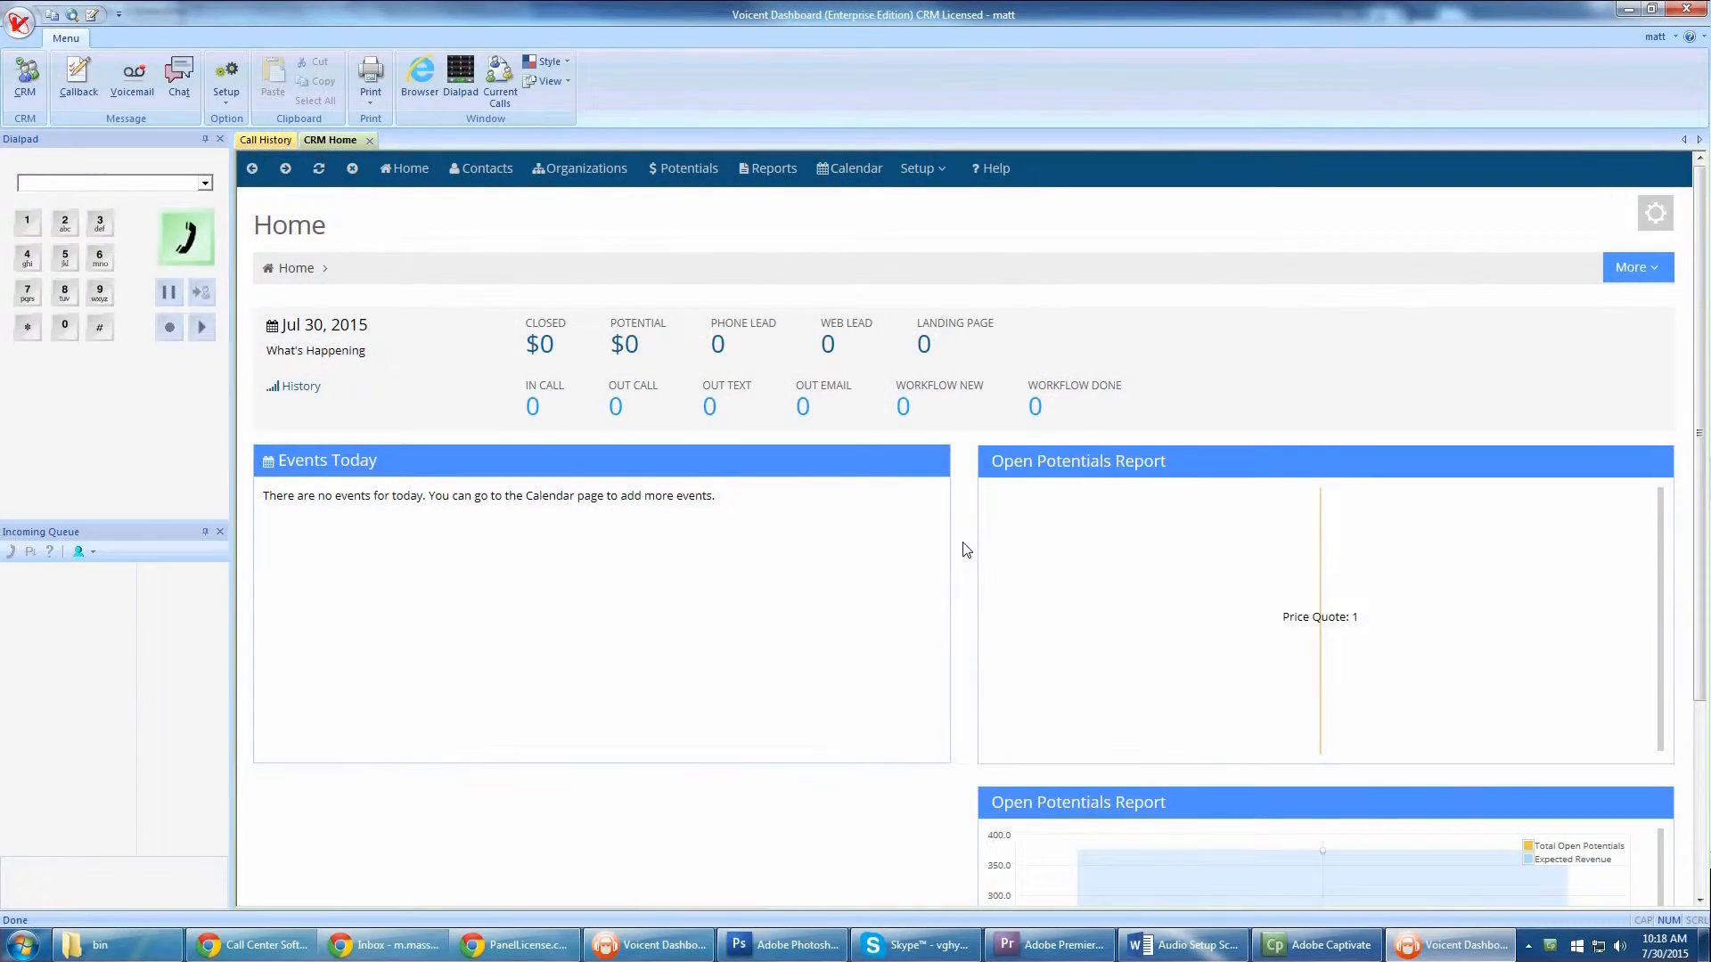
In Setup > Audio Setup, choose Microphone (Logitech USB Headset) as the input device
{"action": "left_click", "coordinate": [227, 82]}
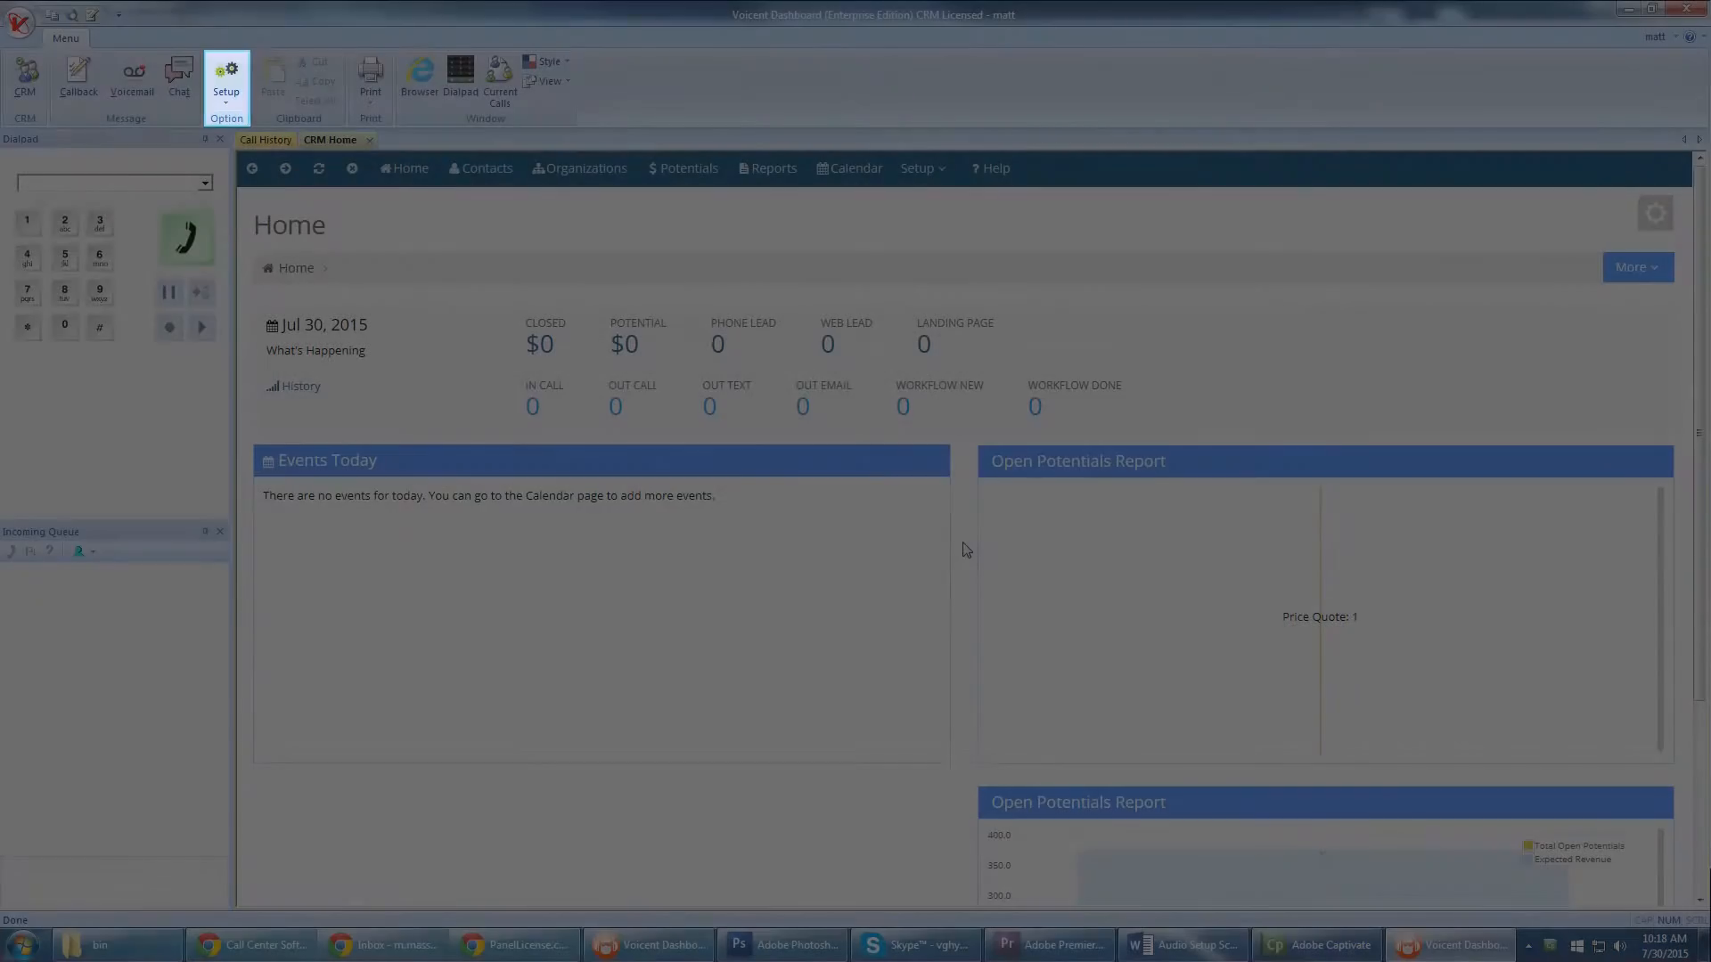
{"action": "left_click", "coordinate": [226, 79]}
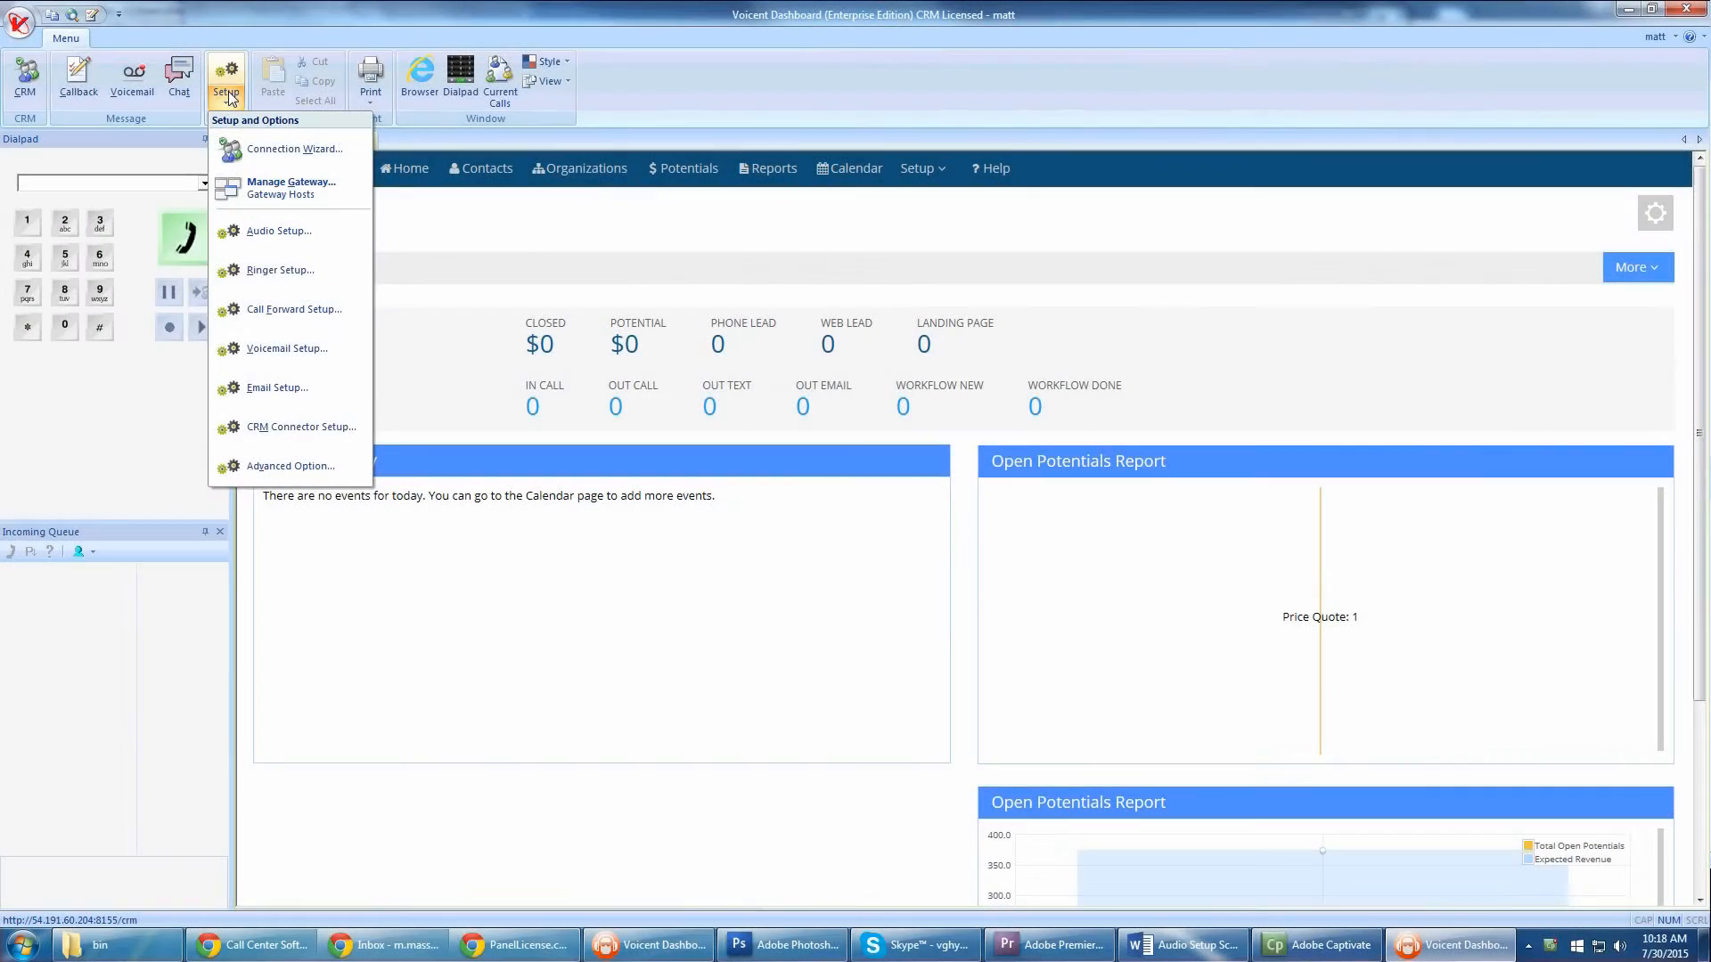
{"action": "mouse_move", "coordinate": [278, 230]}
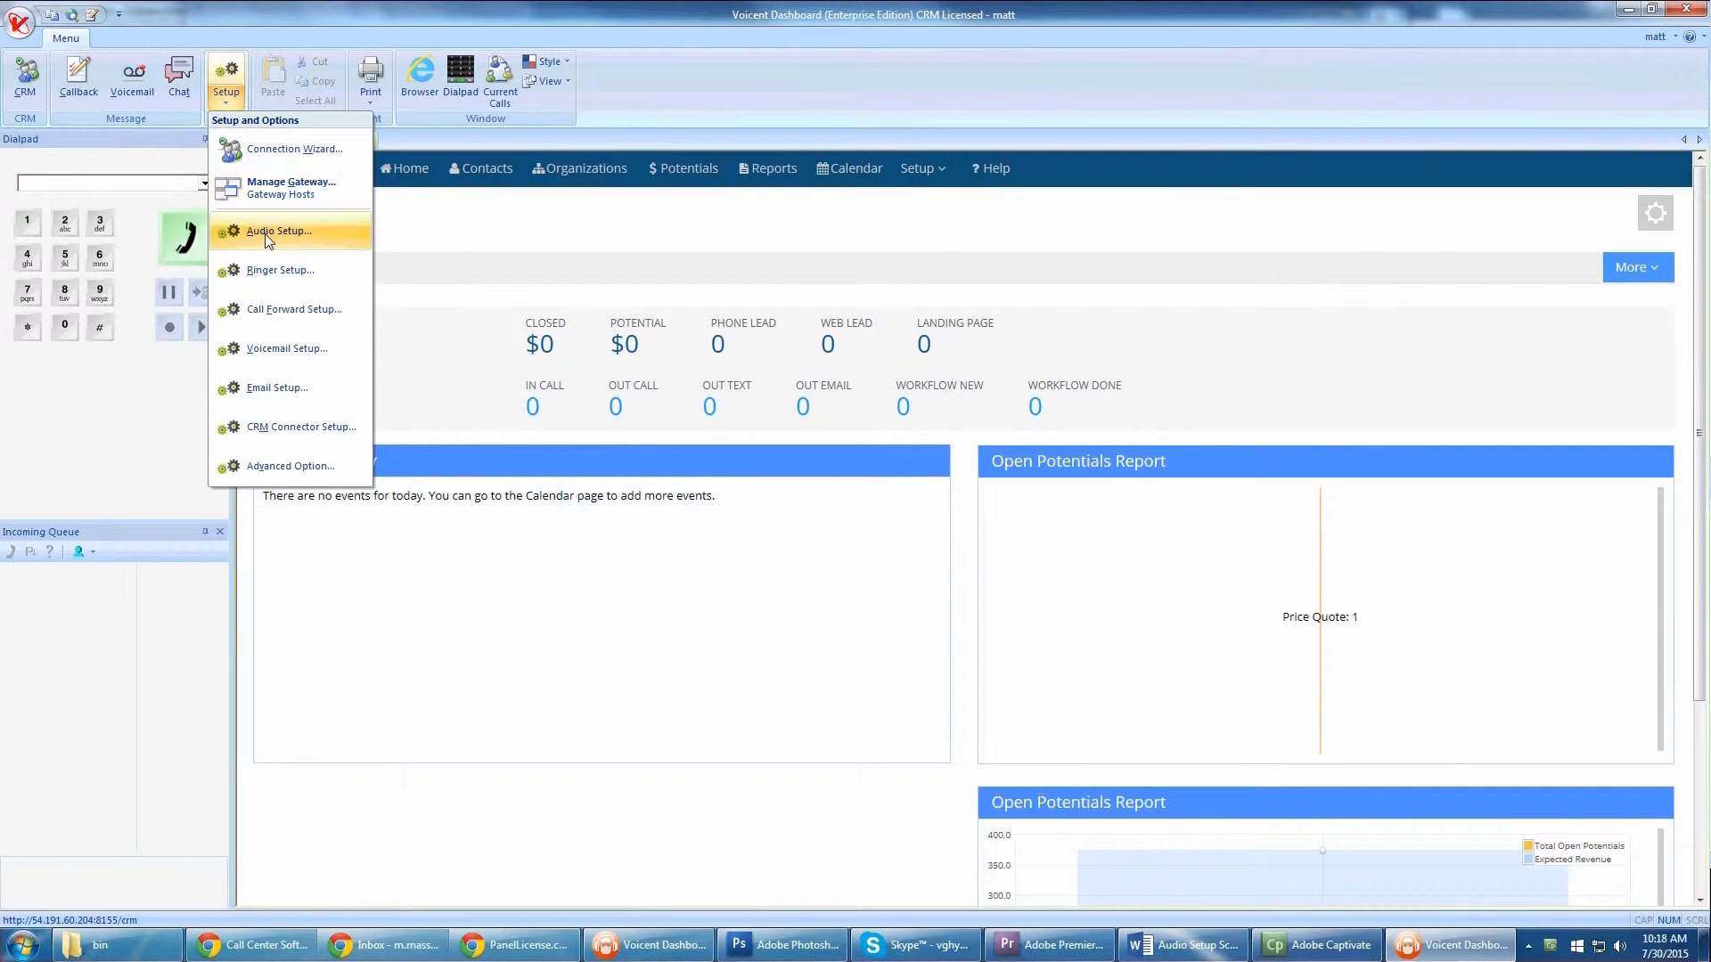
{"action": "left_click", "coordinate": [278, 230]}
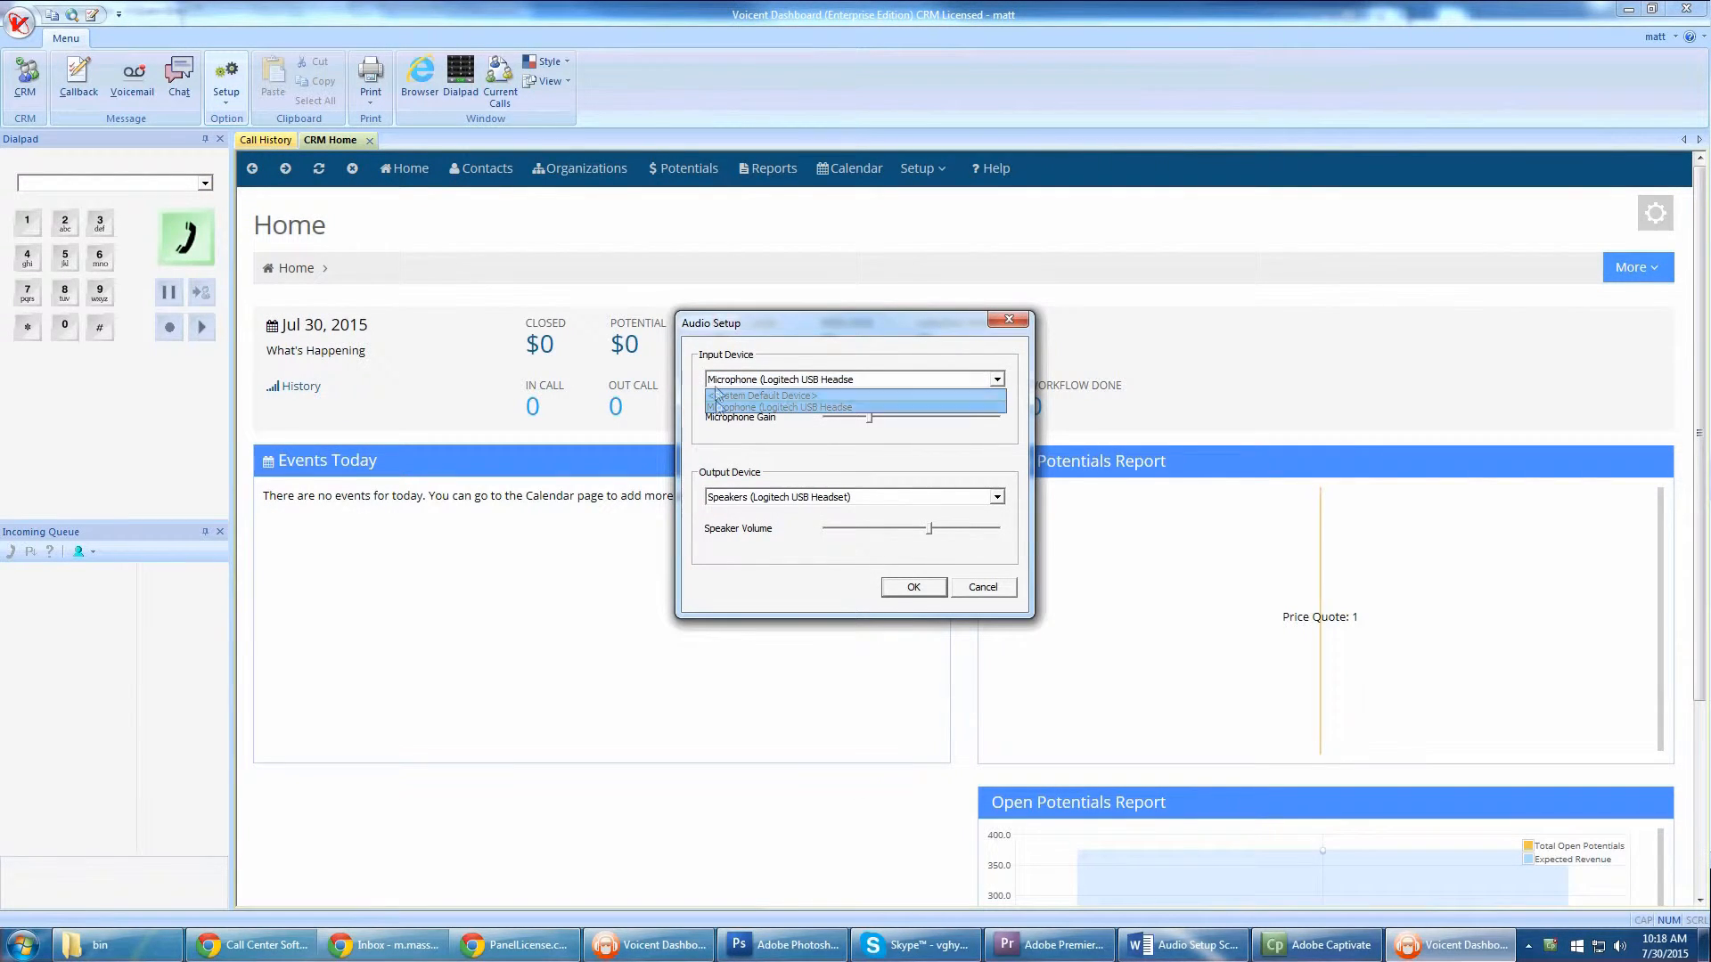
{"action": "left_click", "coordinate": [993, 497]}
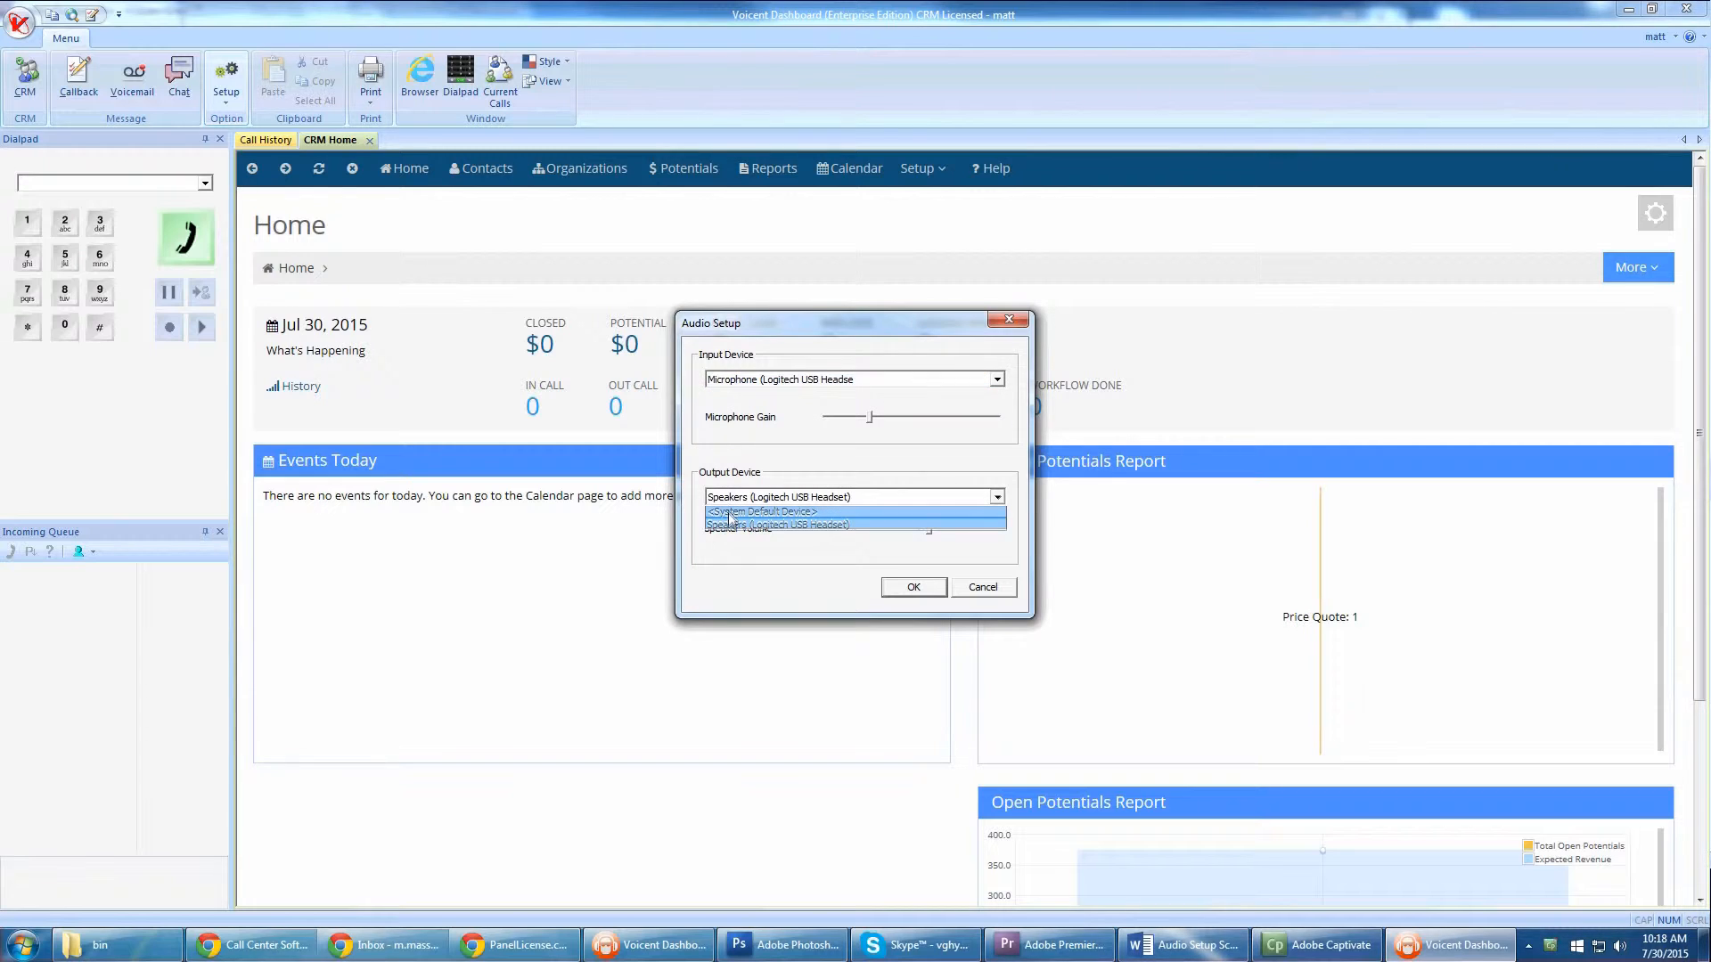